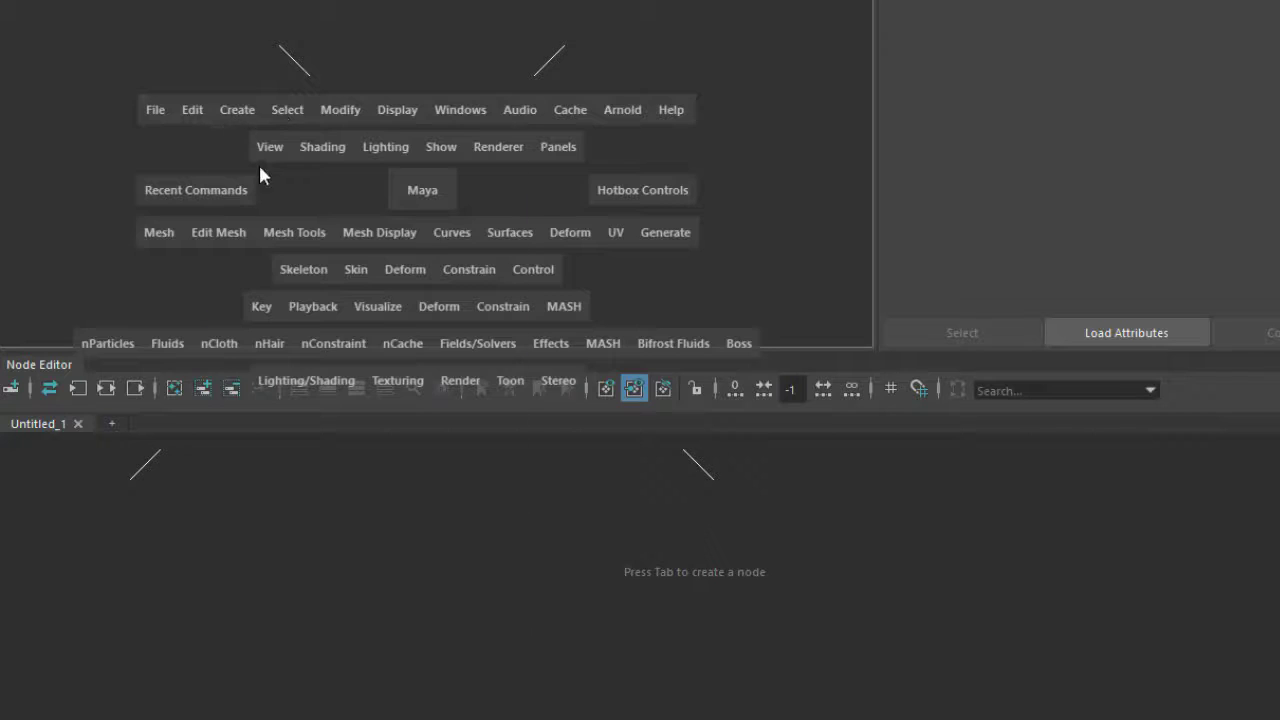
Create a polygon plane and wire a new aiNoise node into an aiFlat shader's color.
click(236, 110)
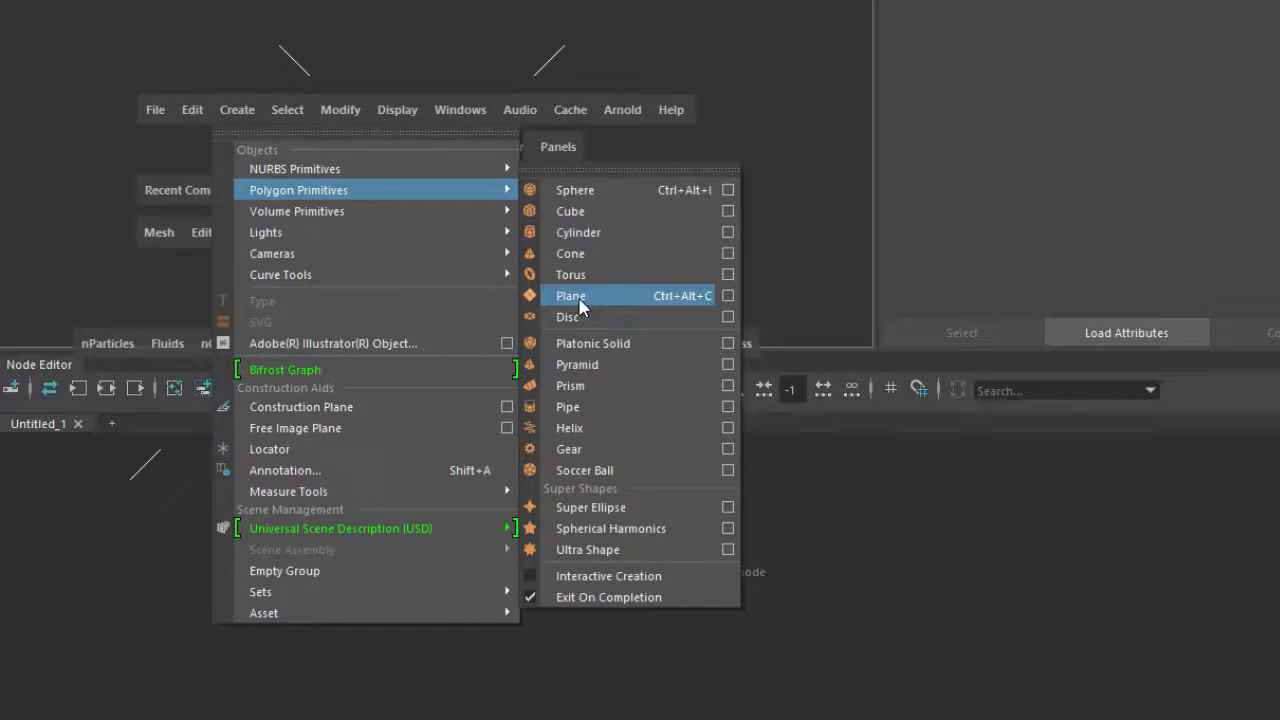
click(570, 296)
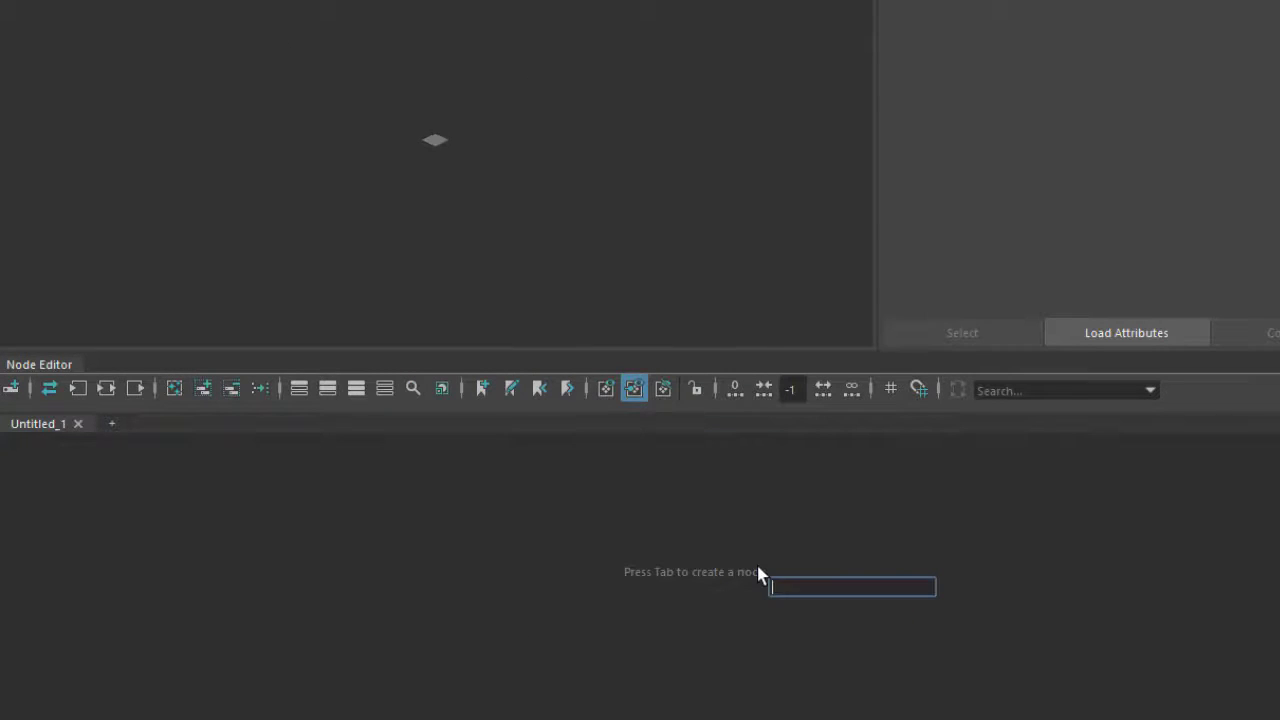
text(flat)
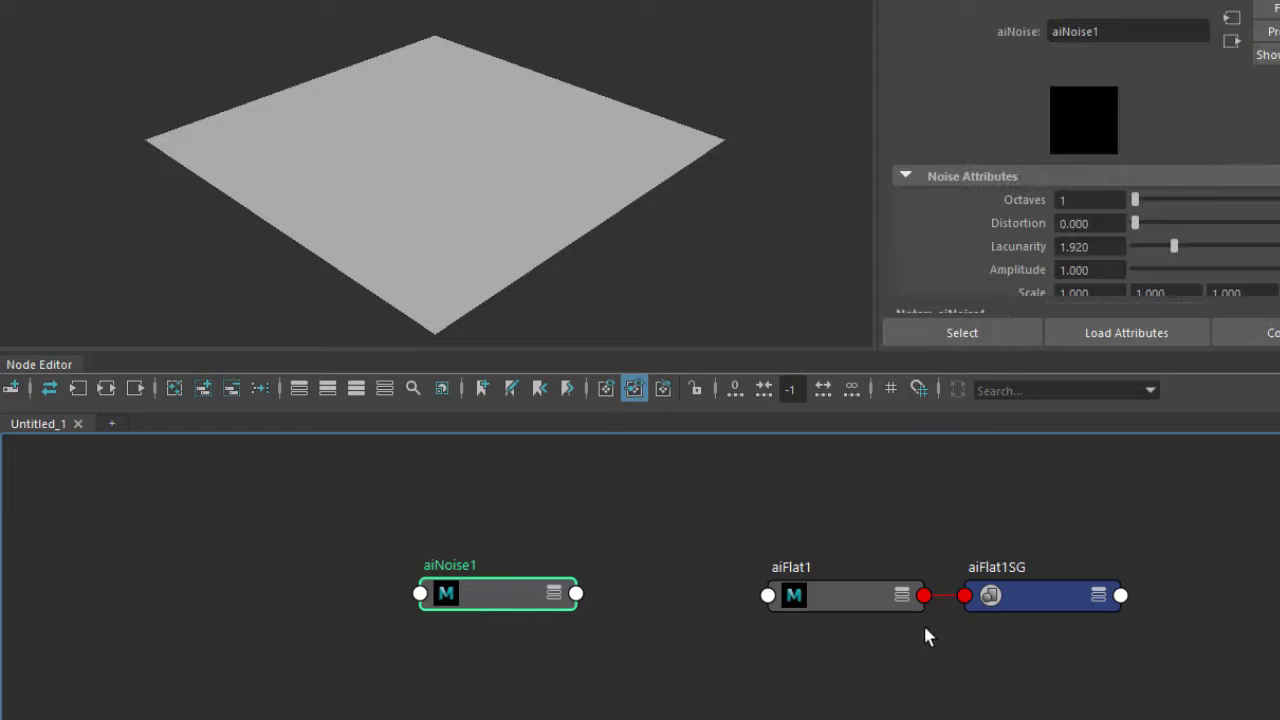
click(844, 596)
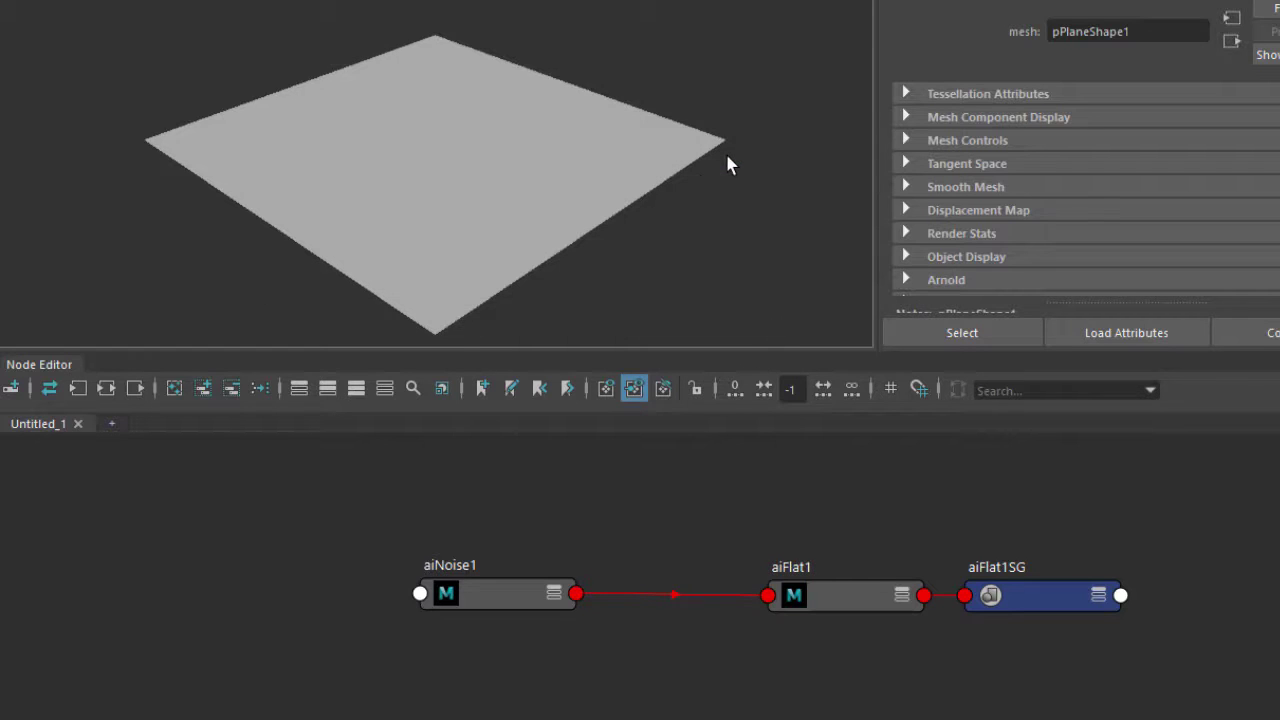
Enable textured display so the cloudy aiNoise pattern shows on the plane in the viewport.
click(496, 592)
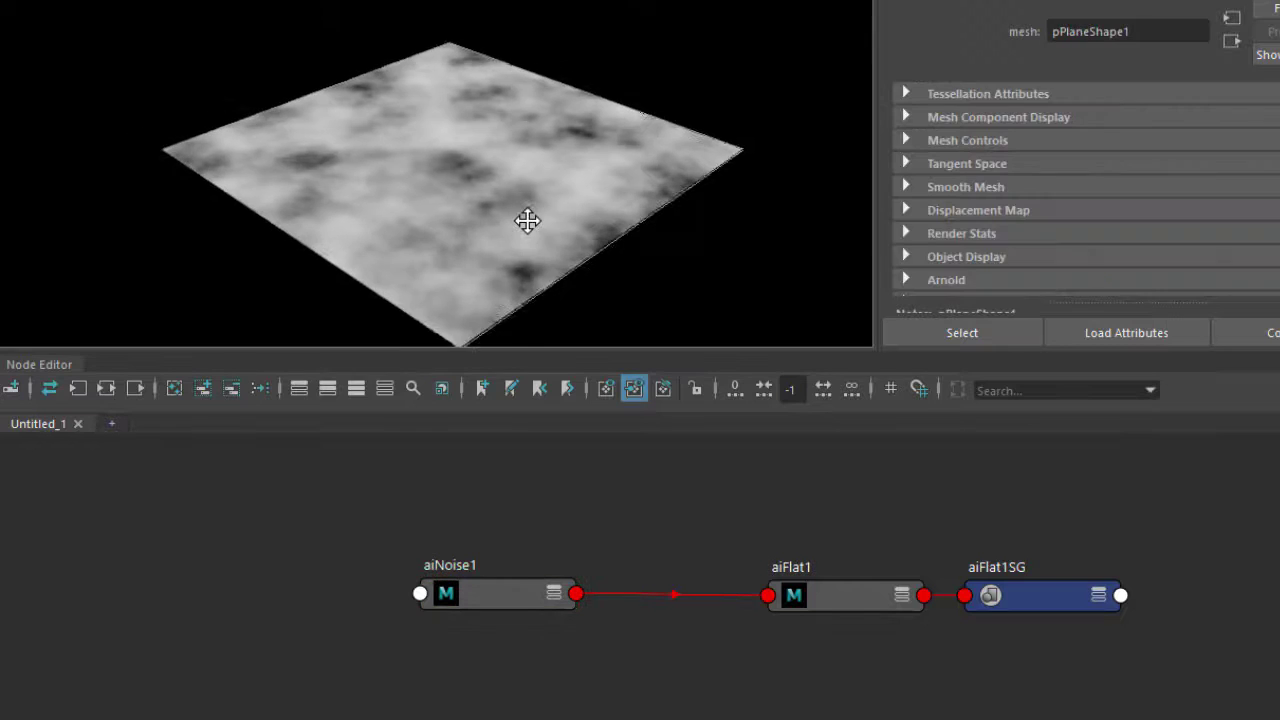
drag(528, 220, 556, 218)
text(mul)
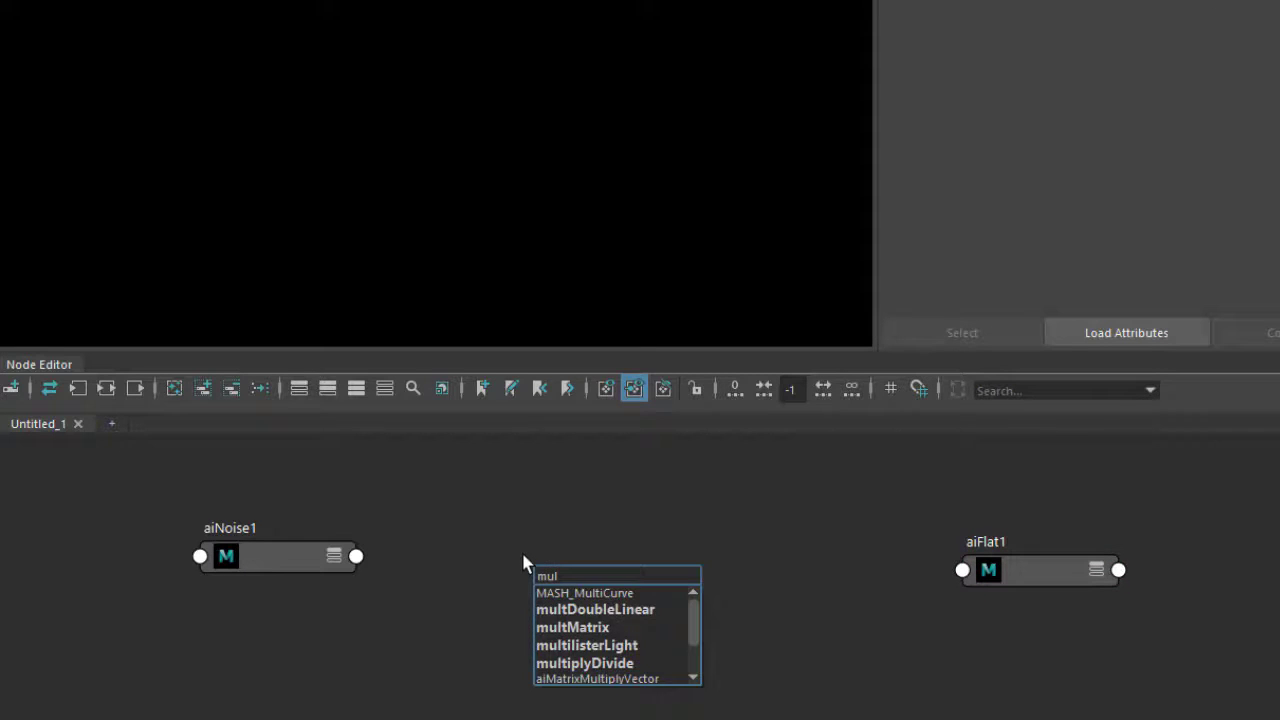
Insert an aiMultiply node after aiNoise1 and feed it into a new aiColorToFloat node.
click(584, 662)
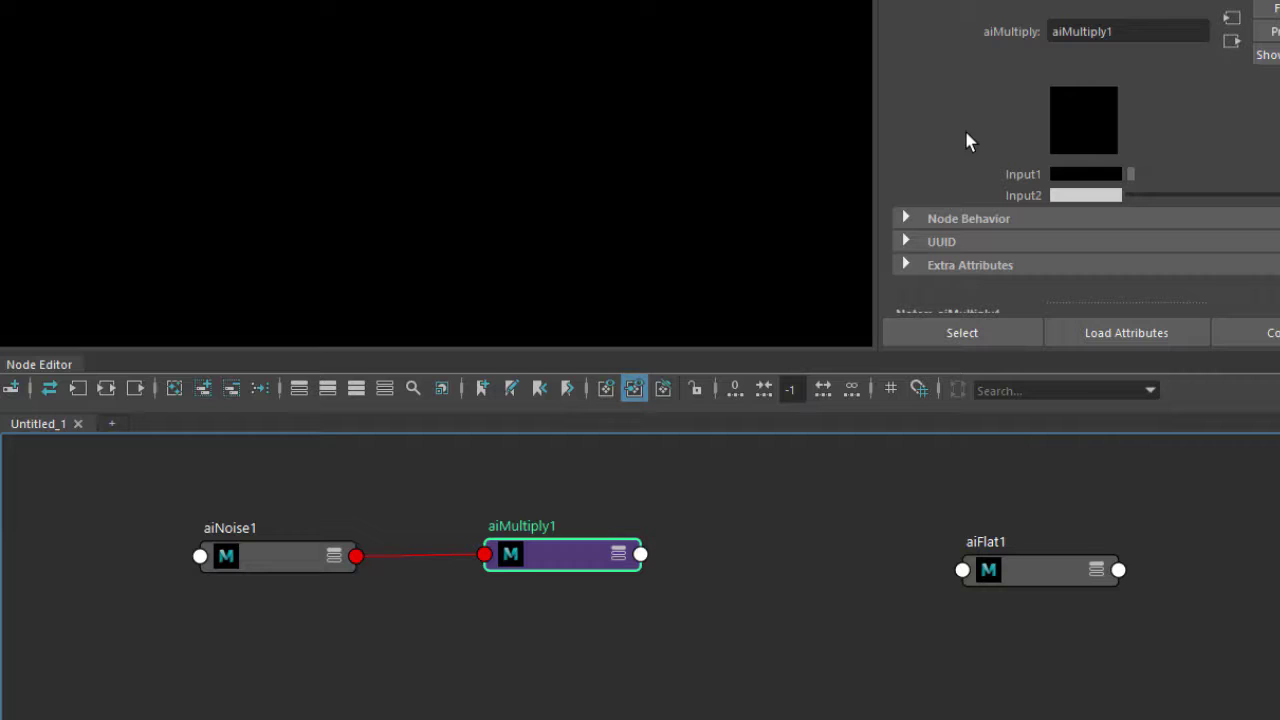
mouse_move(1084, 200)
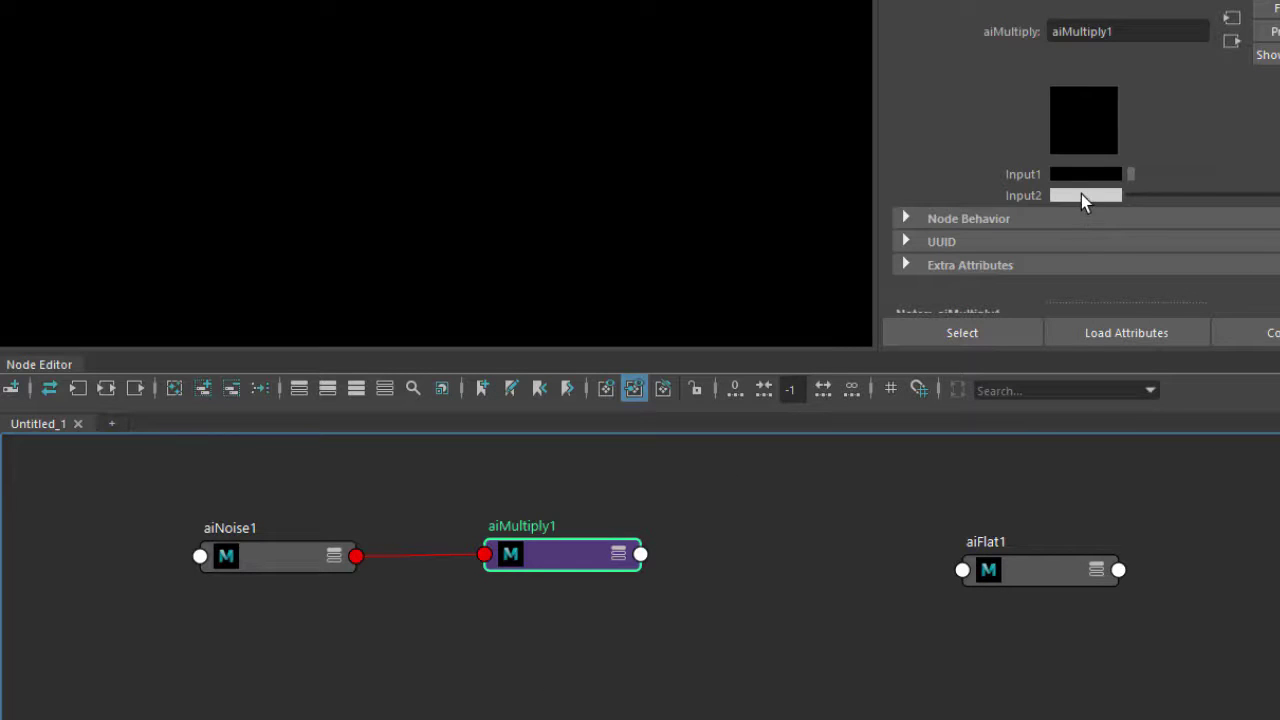
click(1084, 196)
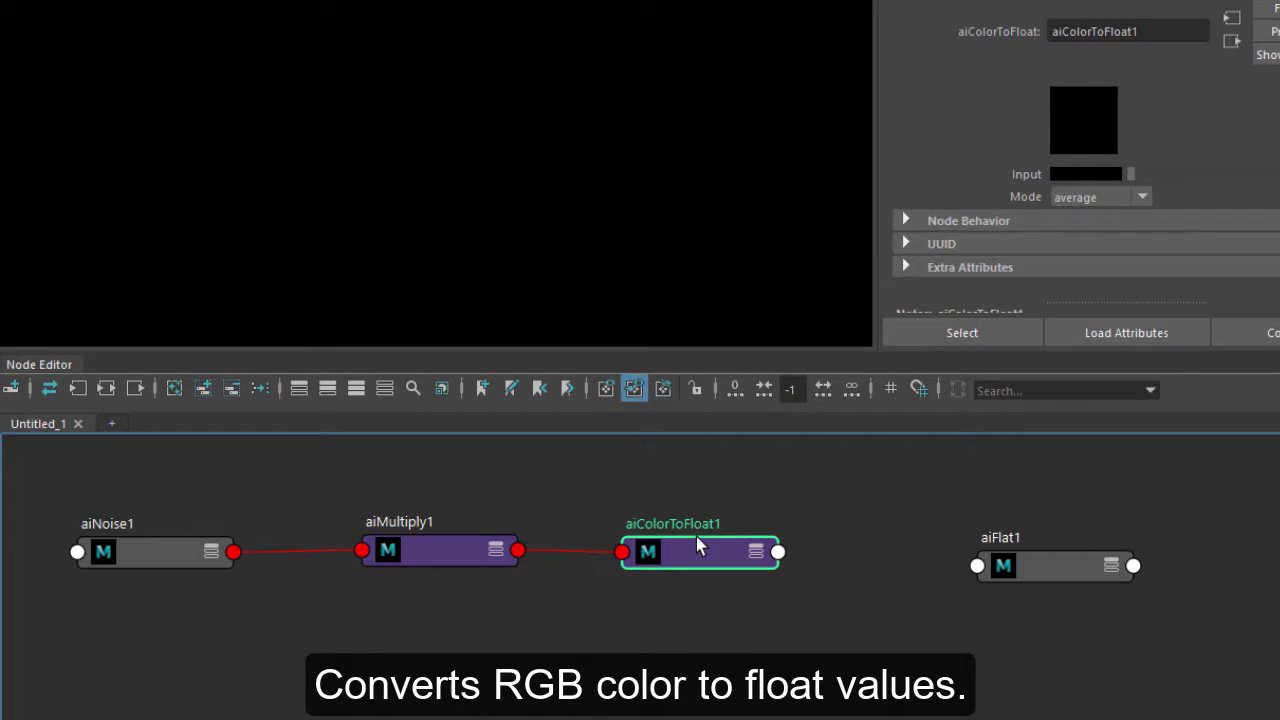
Add an aiFloatToInt node after aiColorToFloat1 and connect its output to aiFlat1.
text(flo)
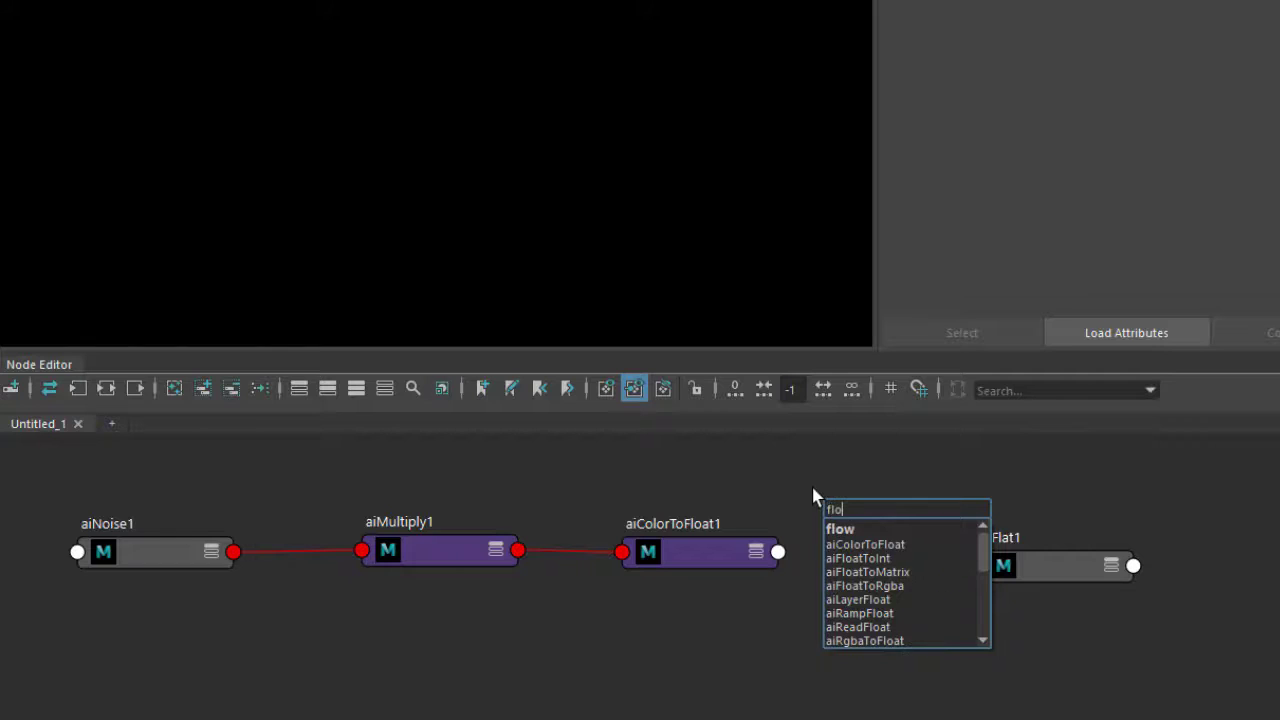
click(858, 558)
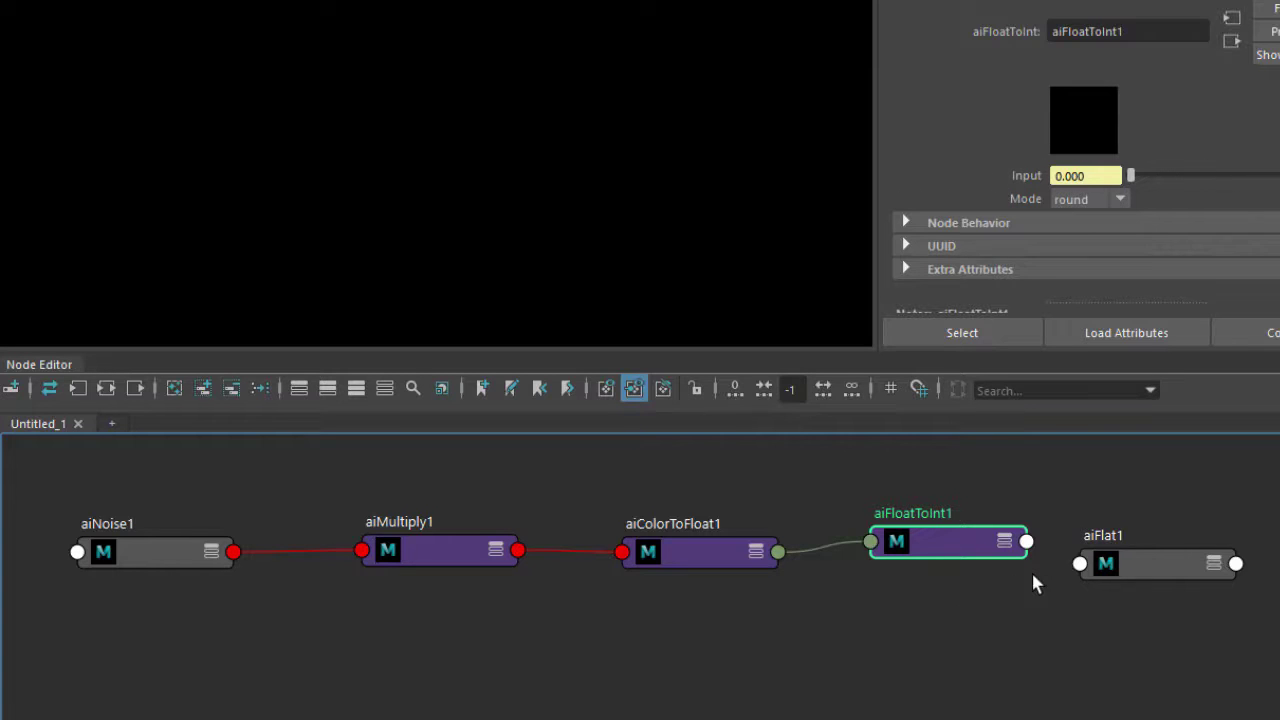
click(1156, 564)
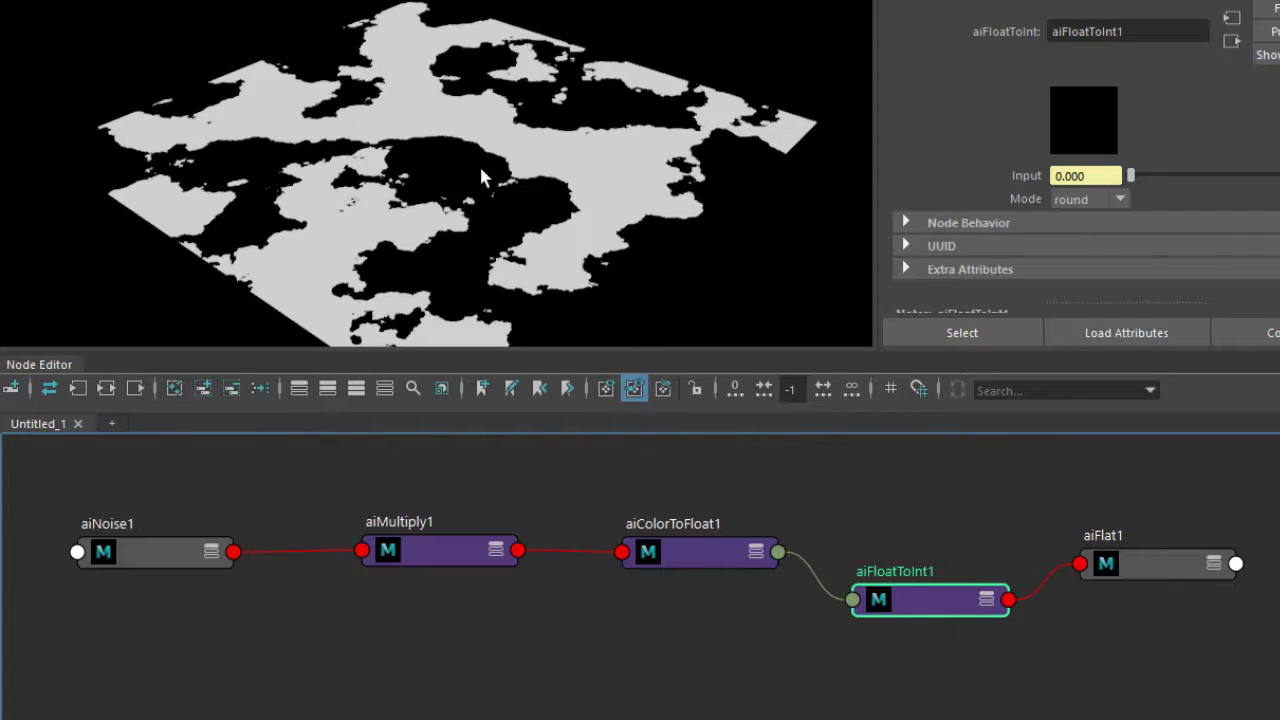
Raise aiMultiply1's Input2 so the plane shows hard black-and-white stepped patches.
click(440, 550)
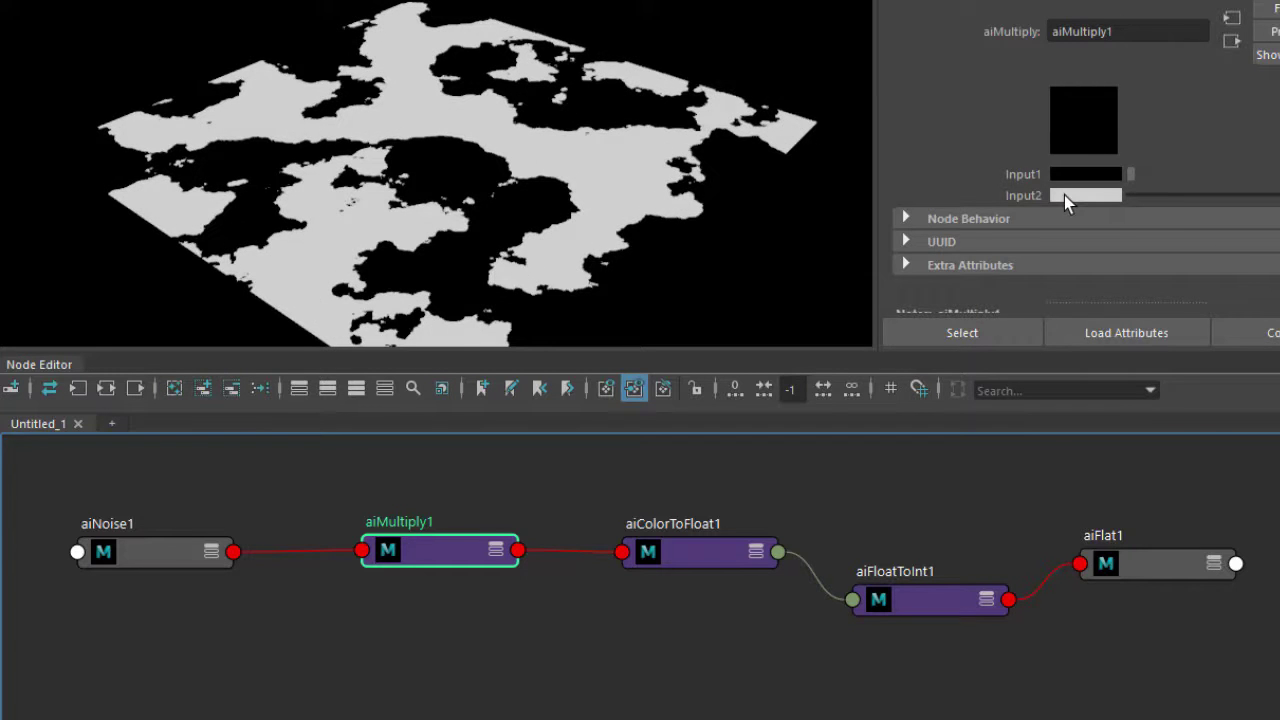
click(1084, 196)
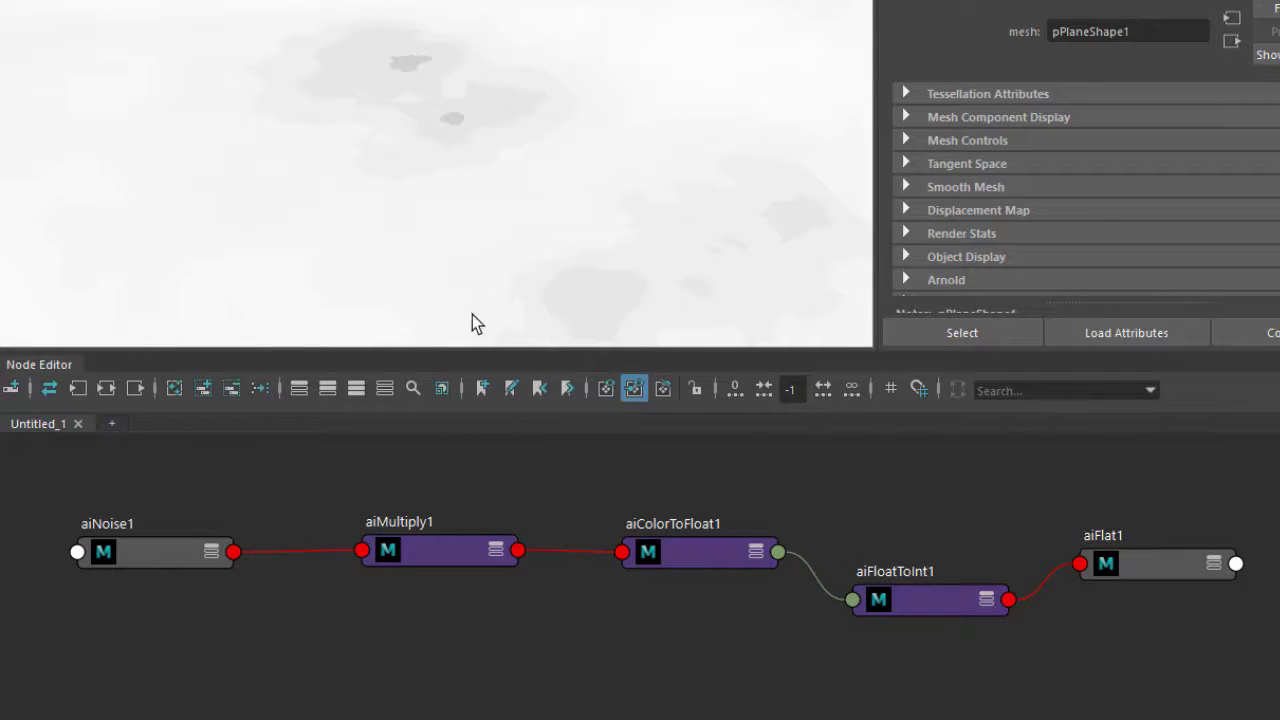
click(440, 552)
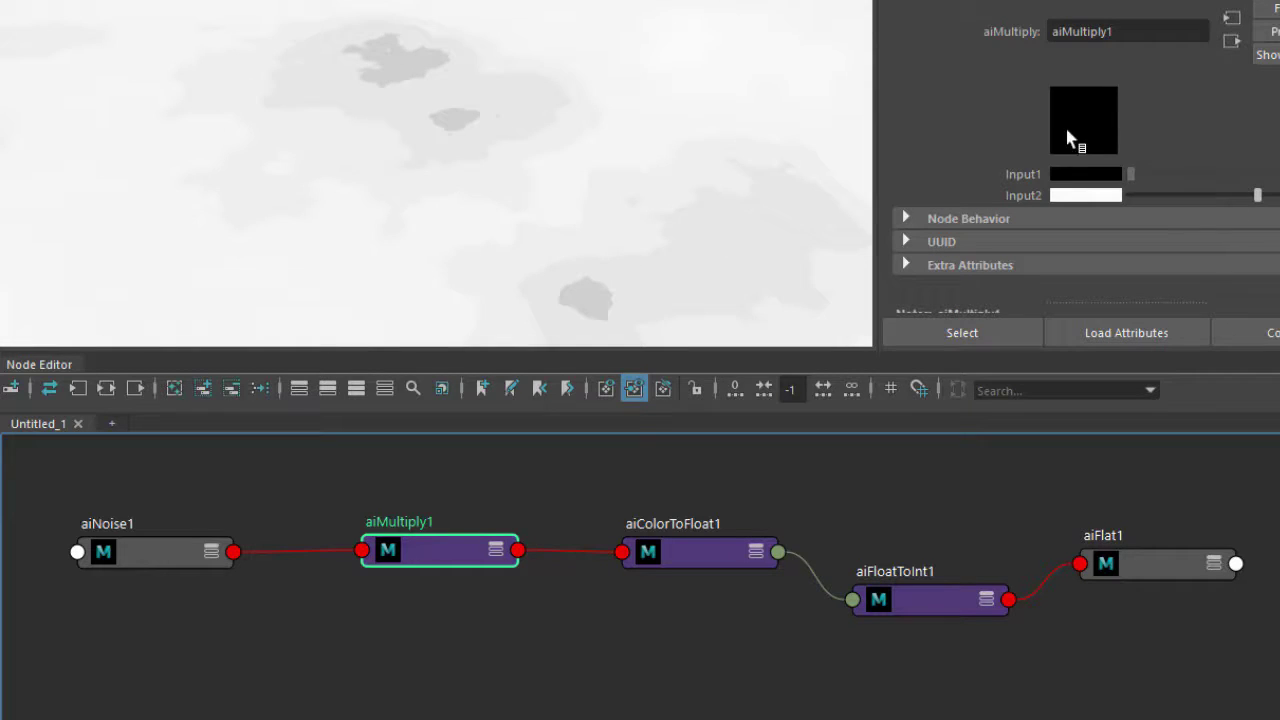
mouse_move(1000, 118)
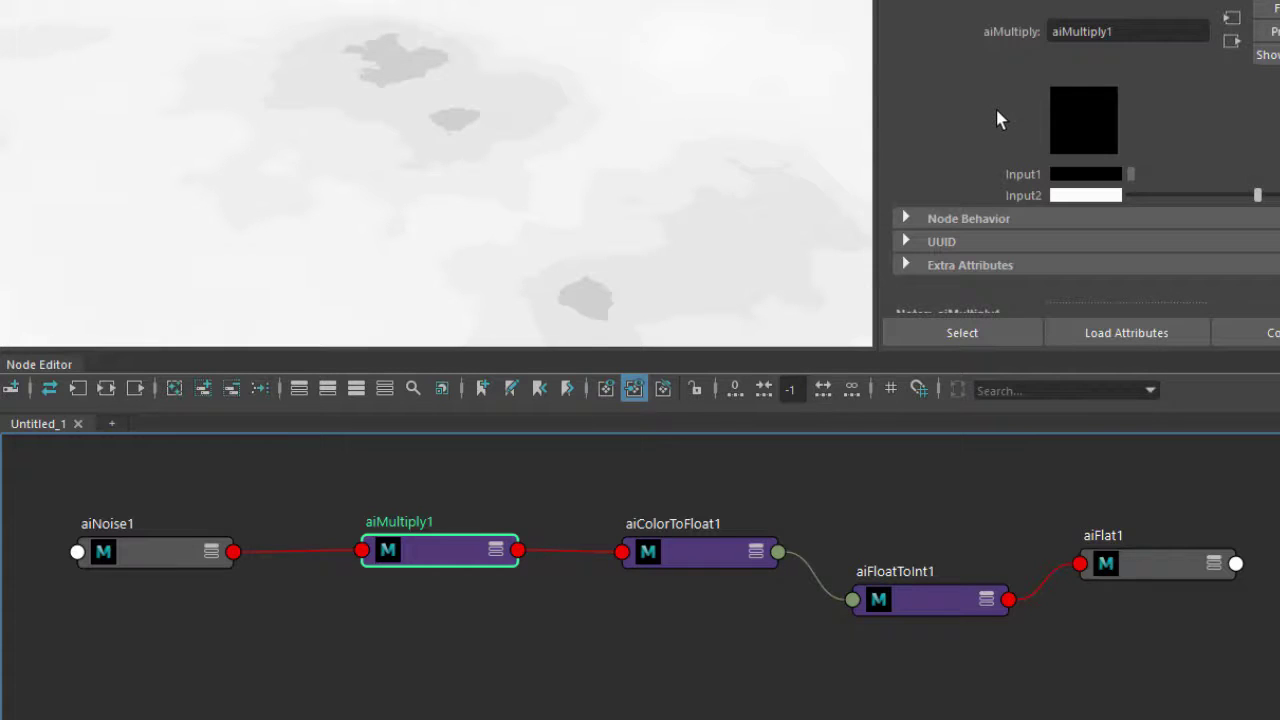
Swap the aiFlat shader for an aiAmbientOcclusion shader and move it aside from the chain.
click(1156, 564)
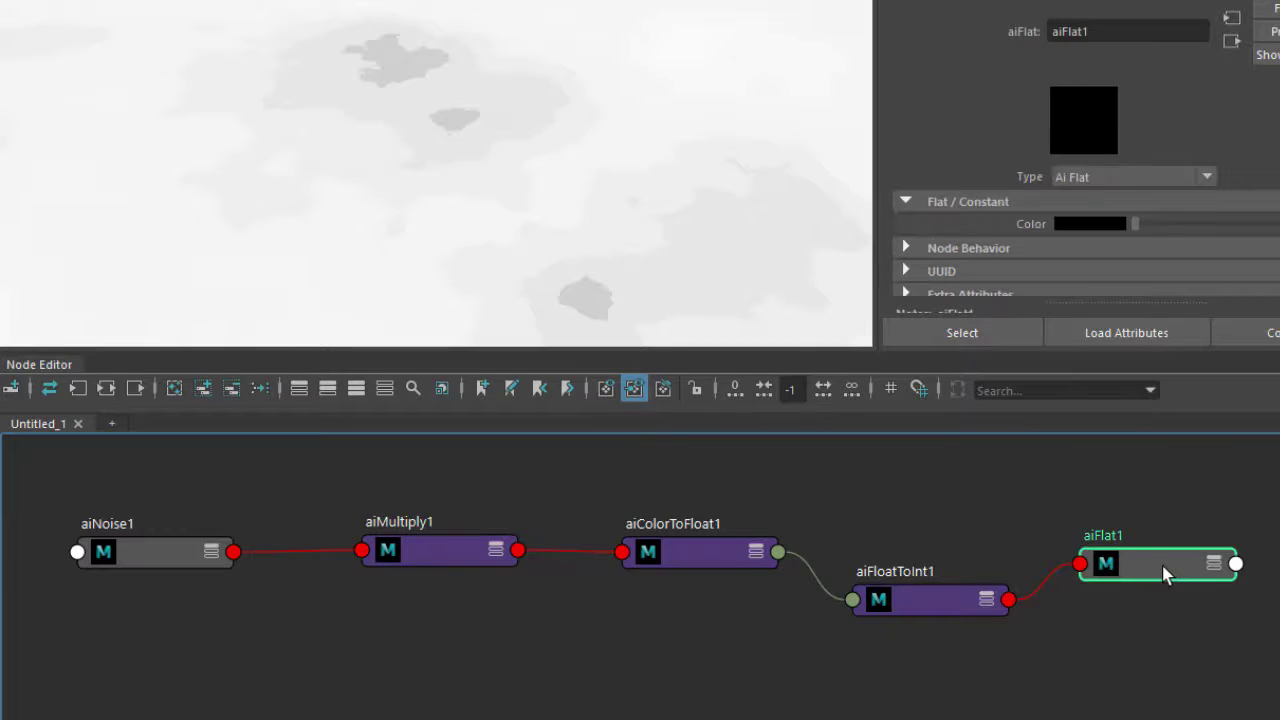
click(1204, 176)
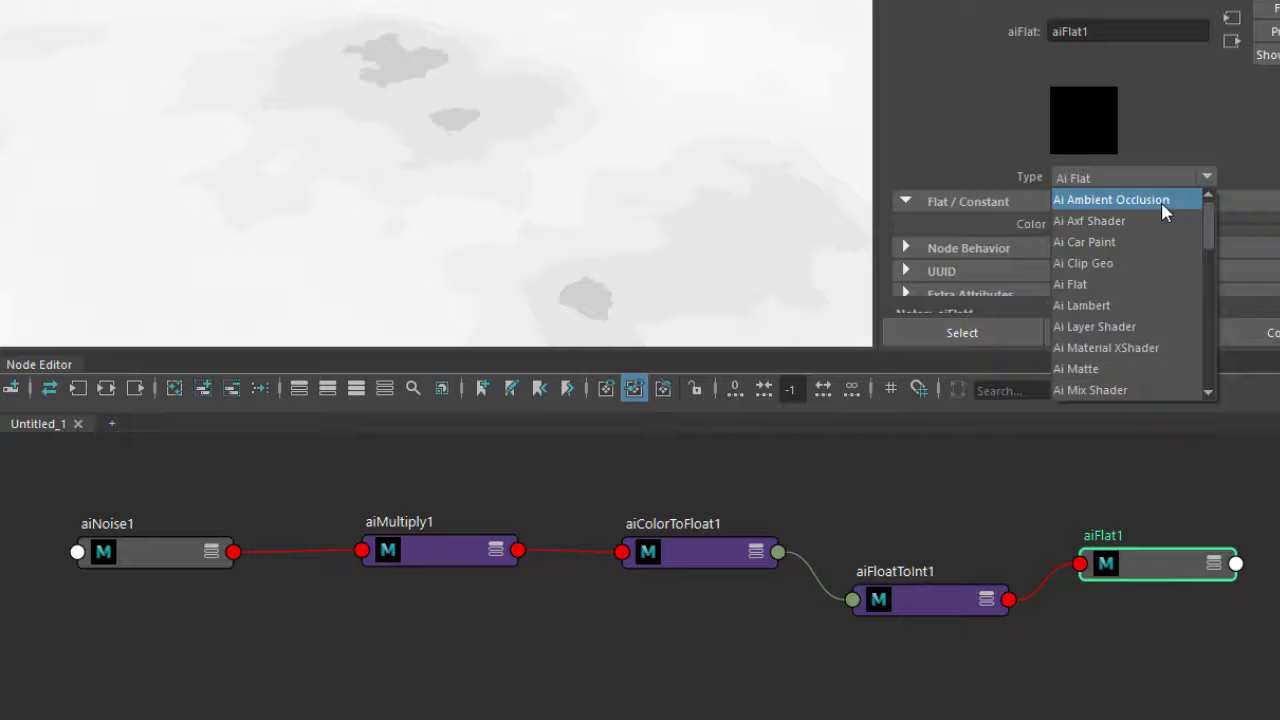
click(1112, 200)
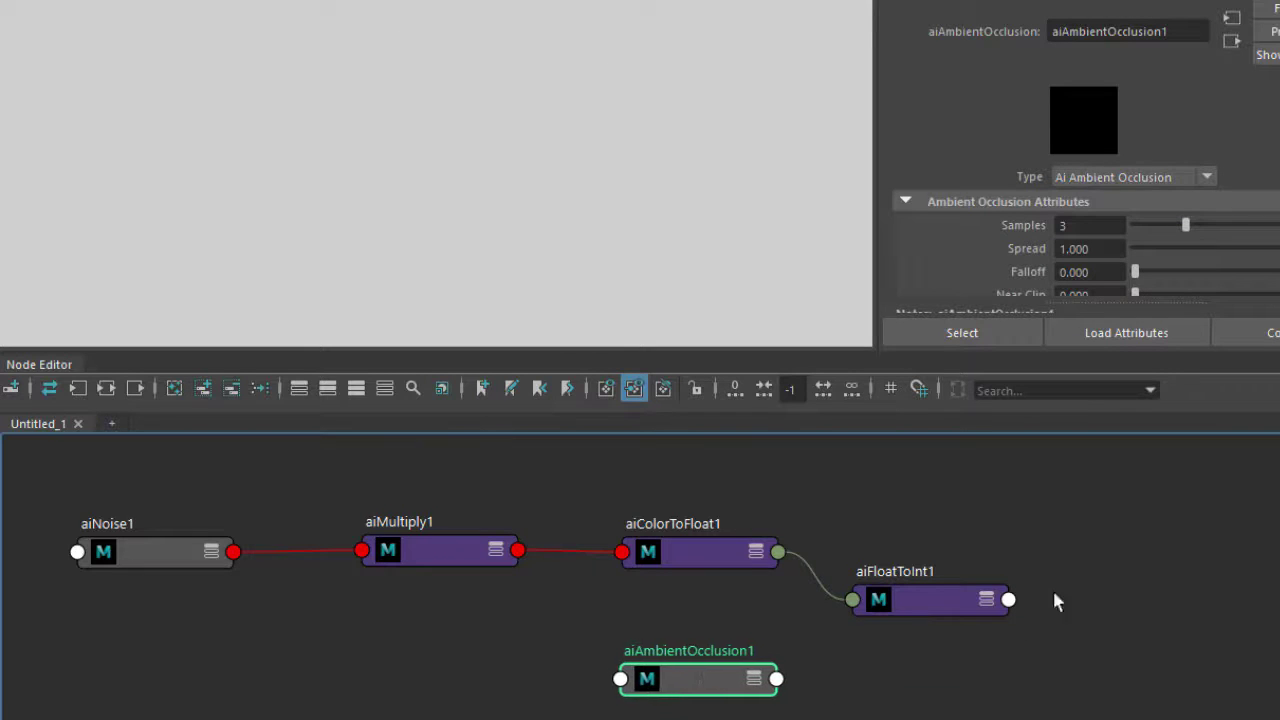
drag(698, 678, 1168, 532)
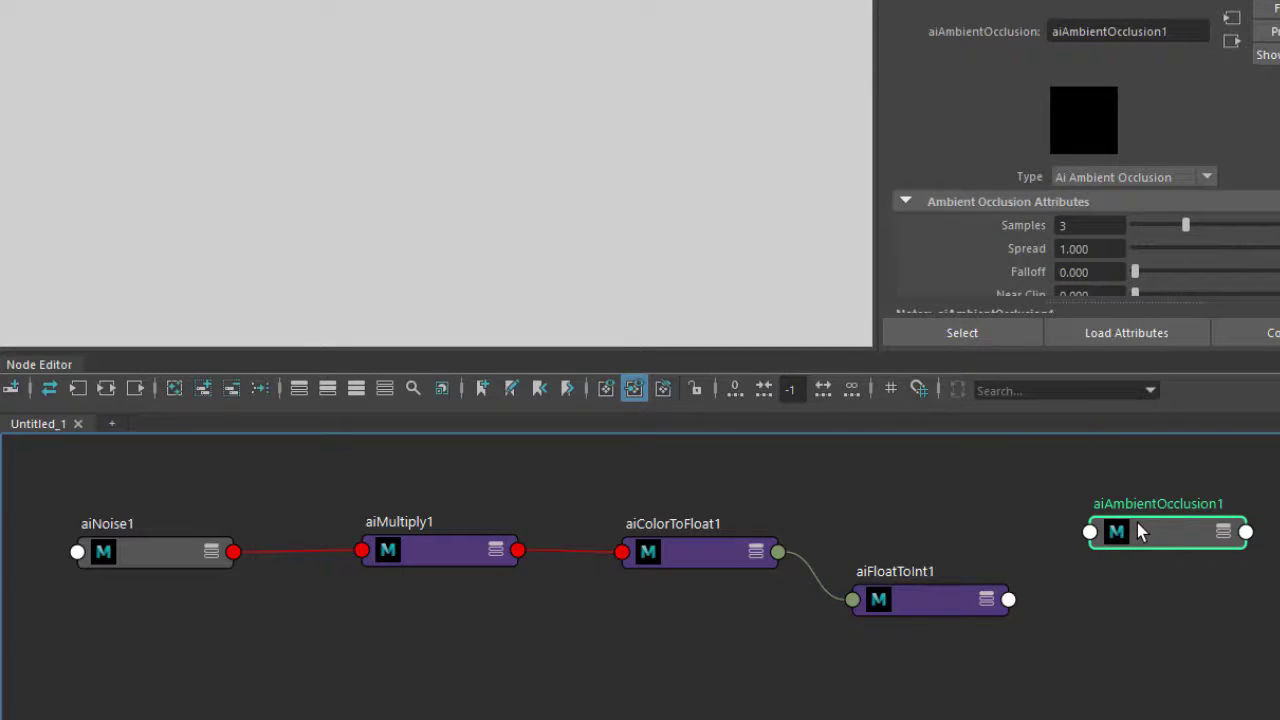
mouse_move(1064, 584)
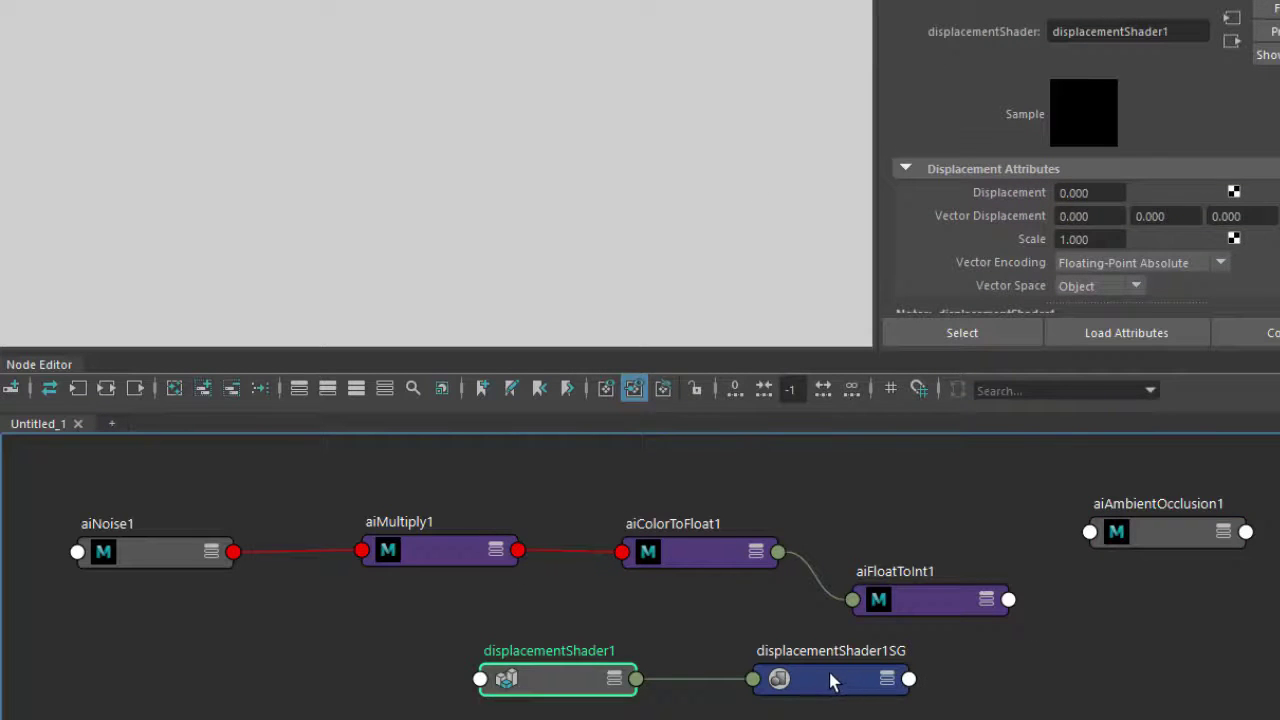
Feed aiFloatToInt1 into displacementShader1, then select pPlane1 to reach its shape attributes.
drag(556, 680, 920, 680)
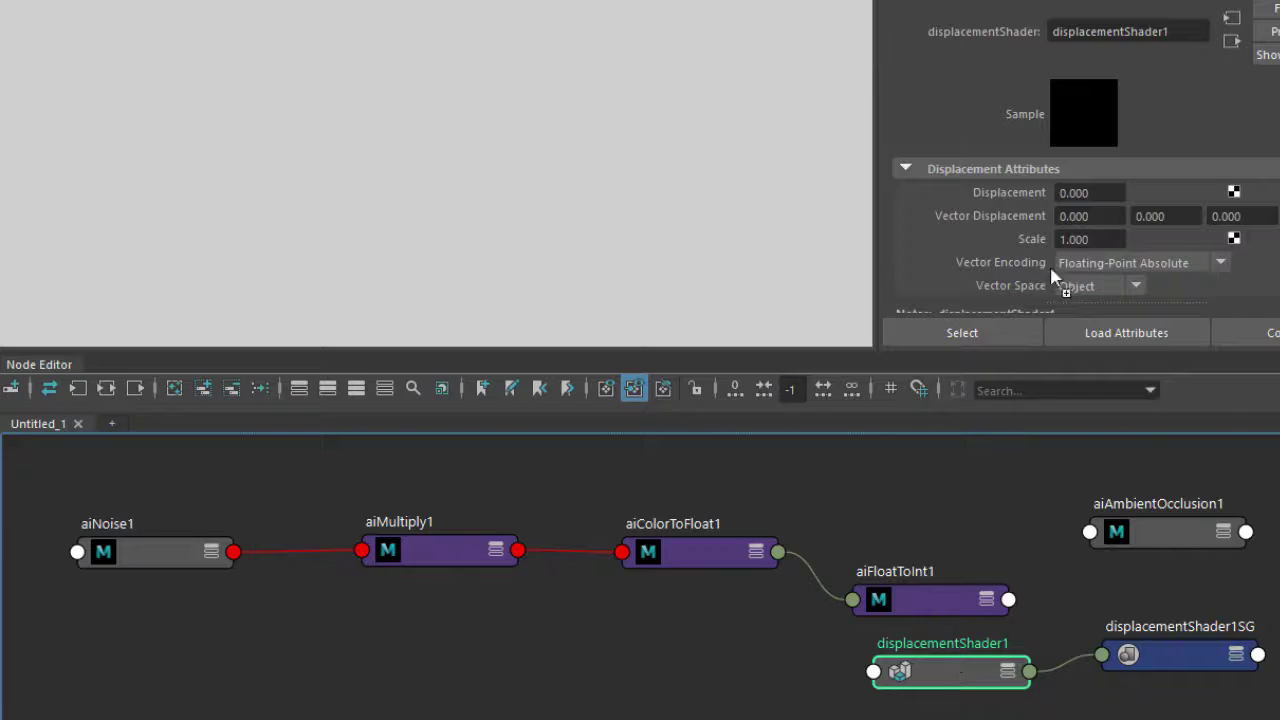
click(1180, 654)
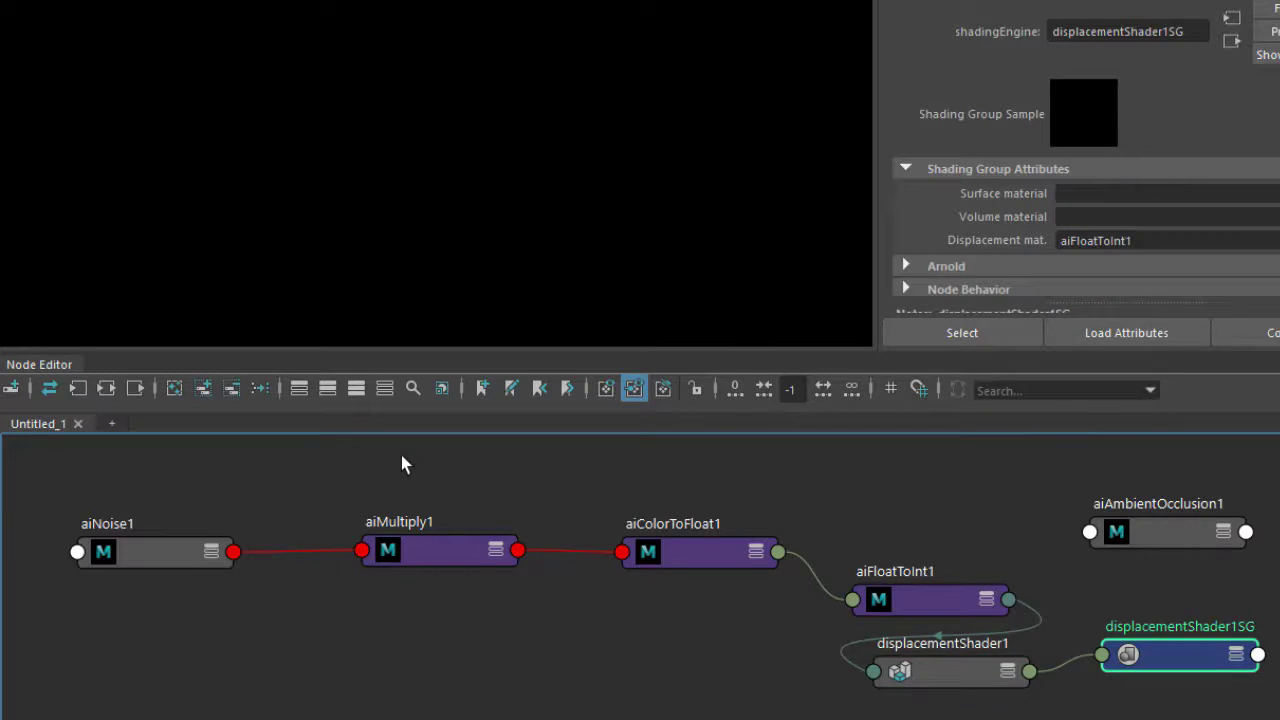
click(1180, 656)
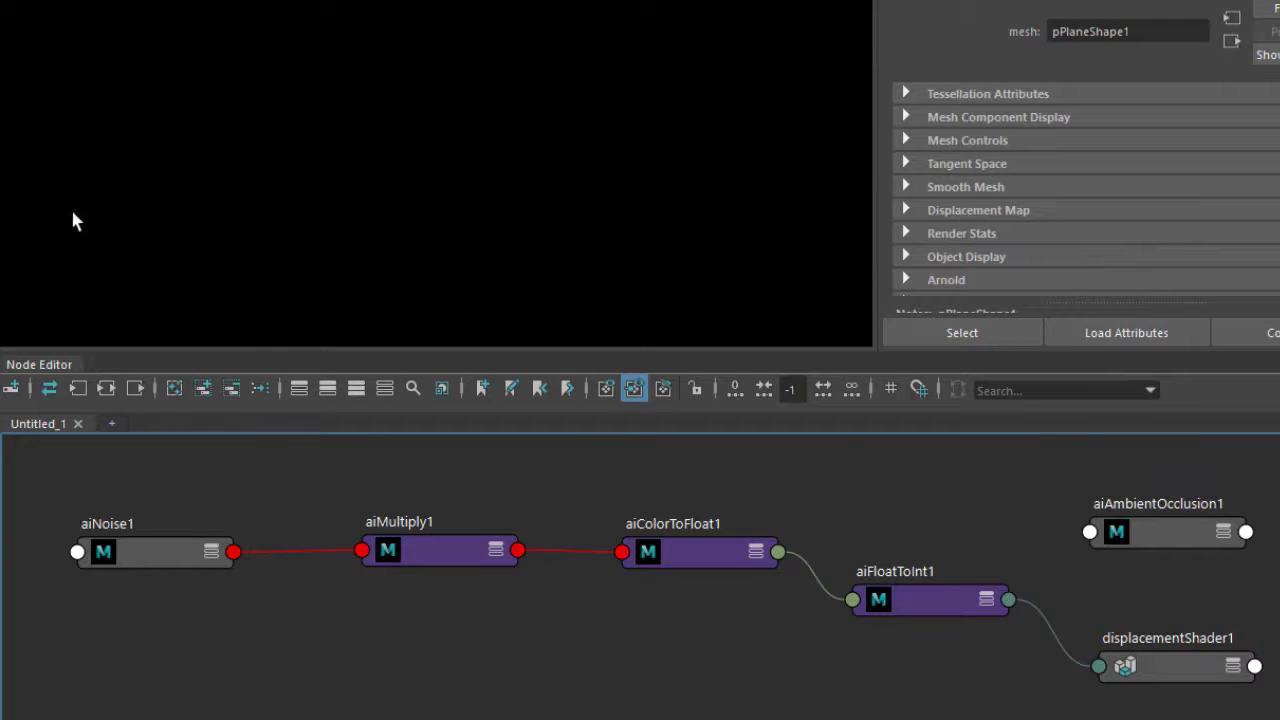
mouse_move(264, 106)
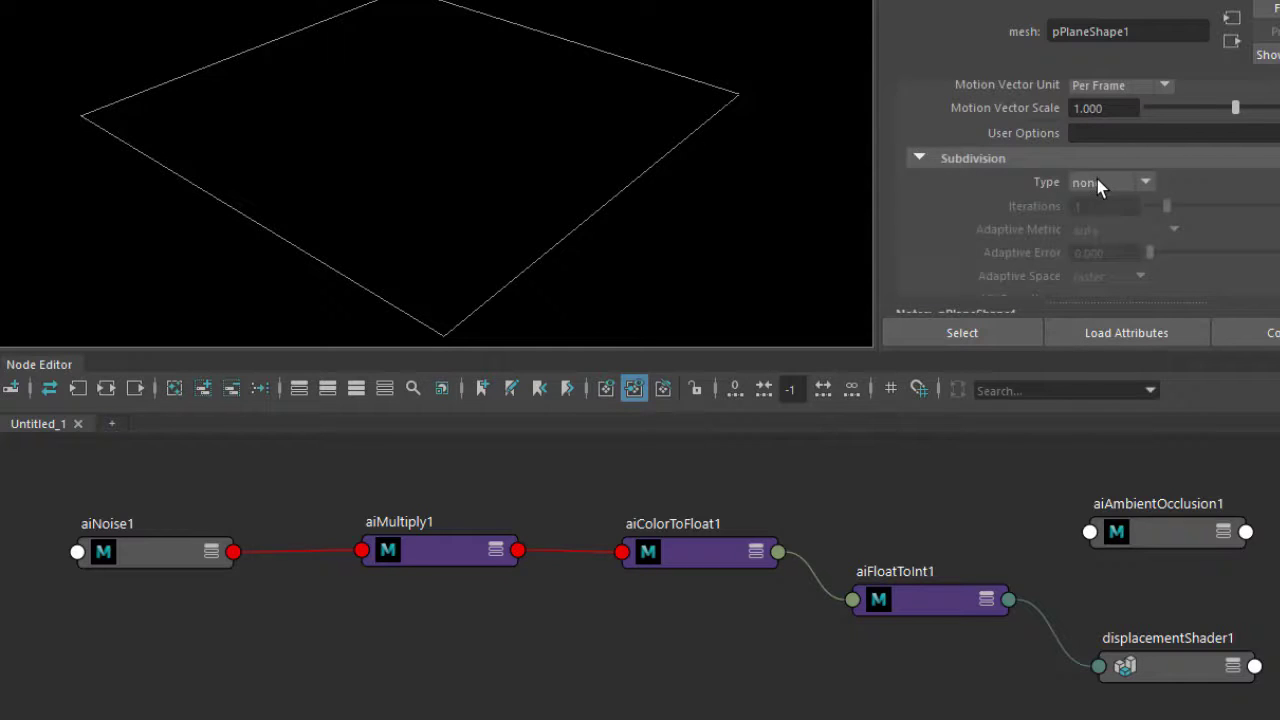
Set the plane's Arnold subdivision to catclark with 6 iterations so the displacement appears.
click(1110, 182)
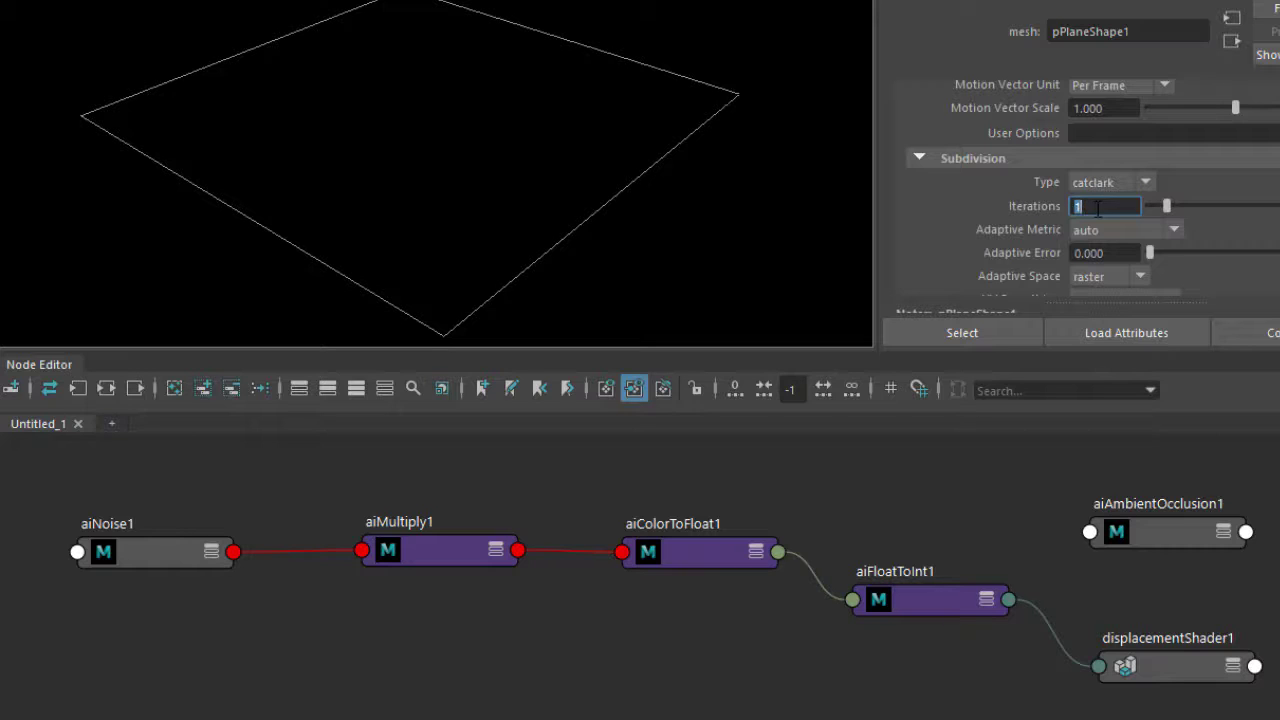
text(6)
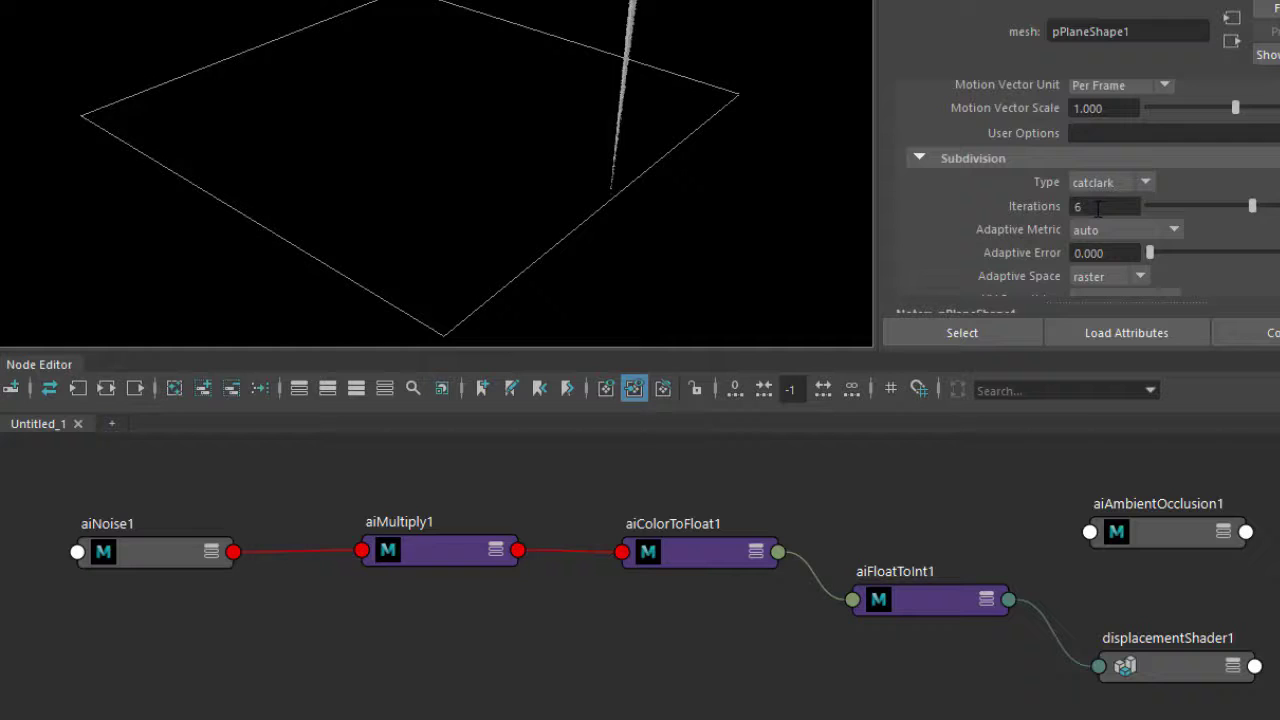
mouse_move(668, 62)
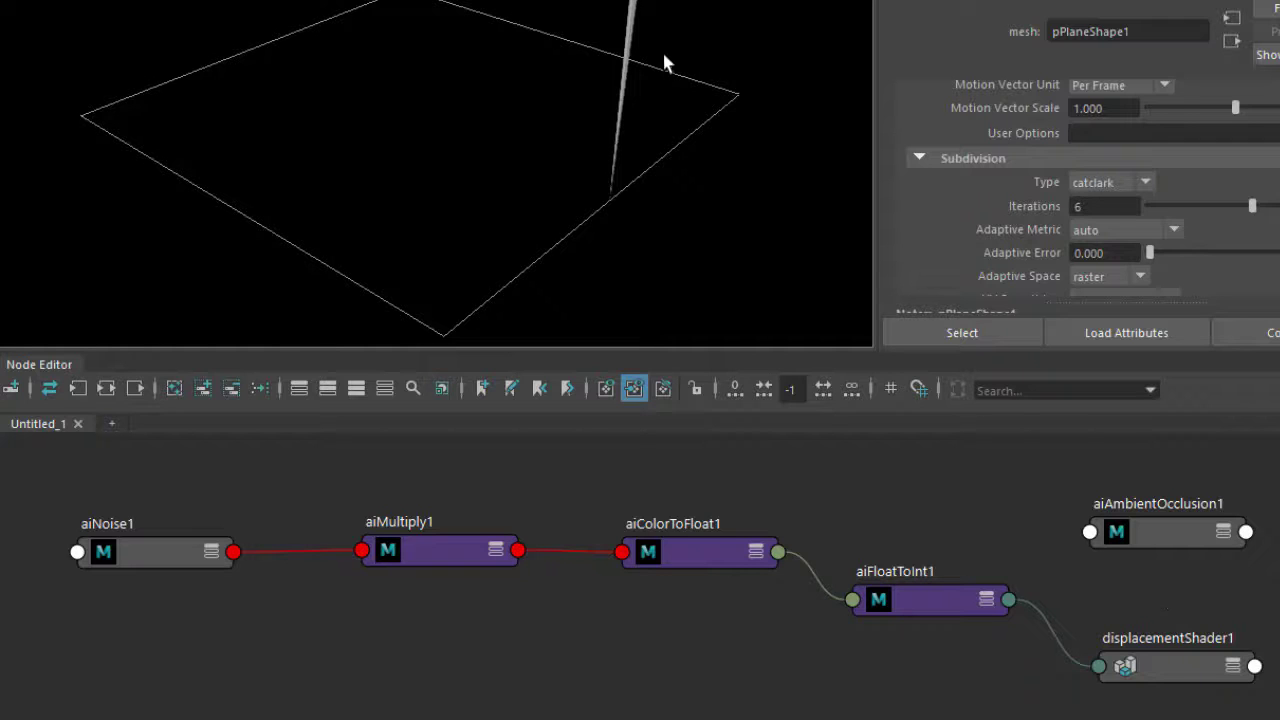
click(1168, 664)
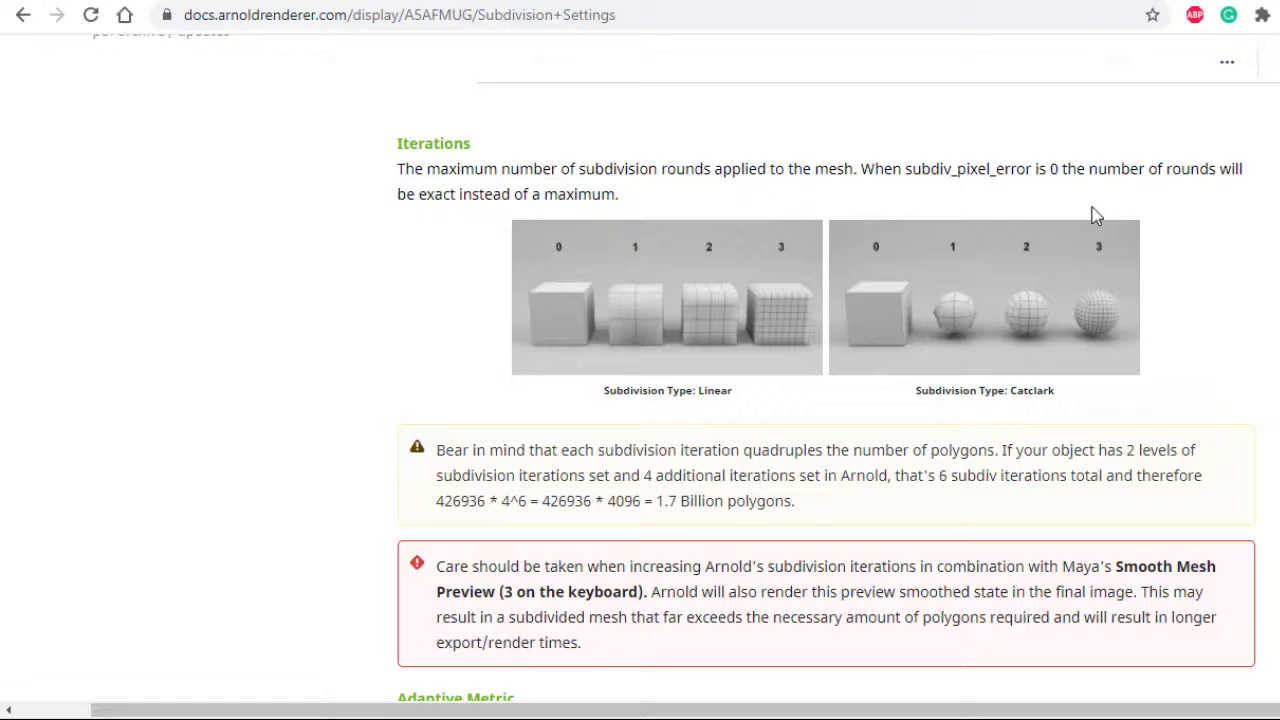
scroll(down, 3)
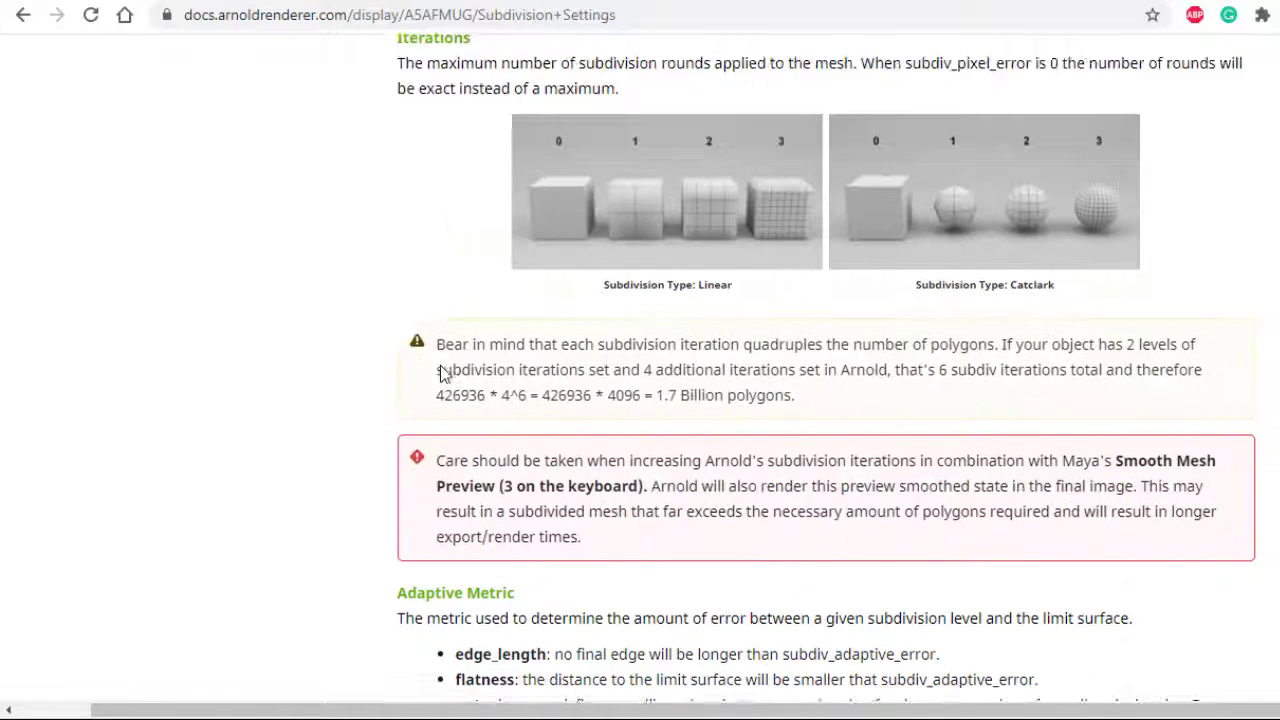
drag(476, 344, 718, 344)
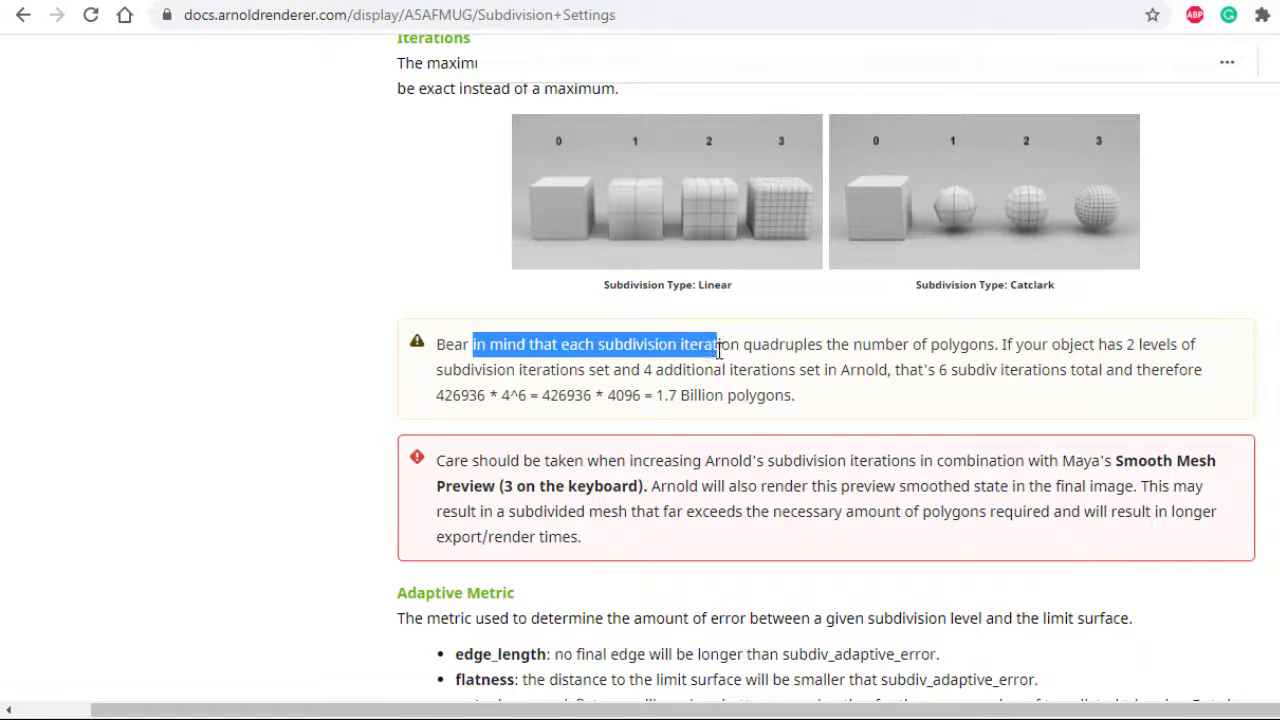
drag(718, 344, 996, 344)
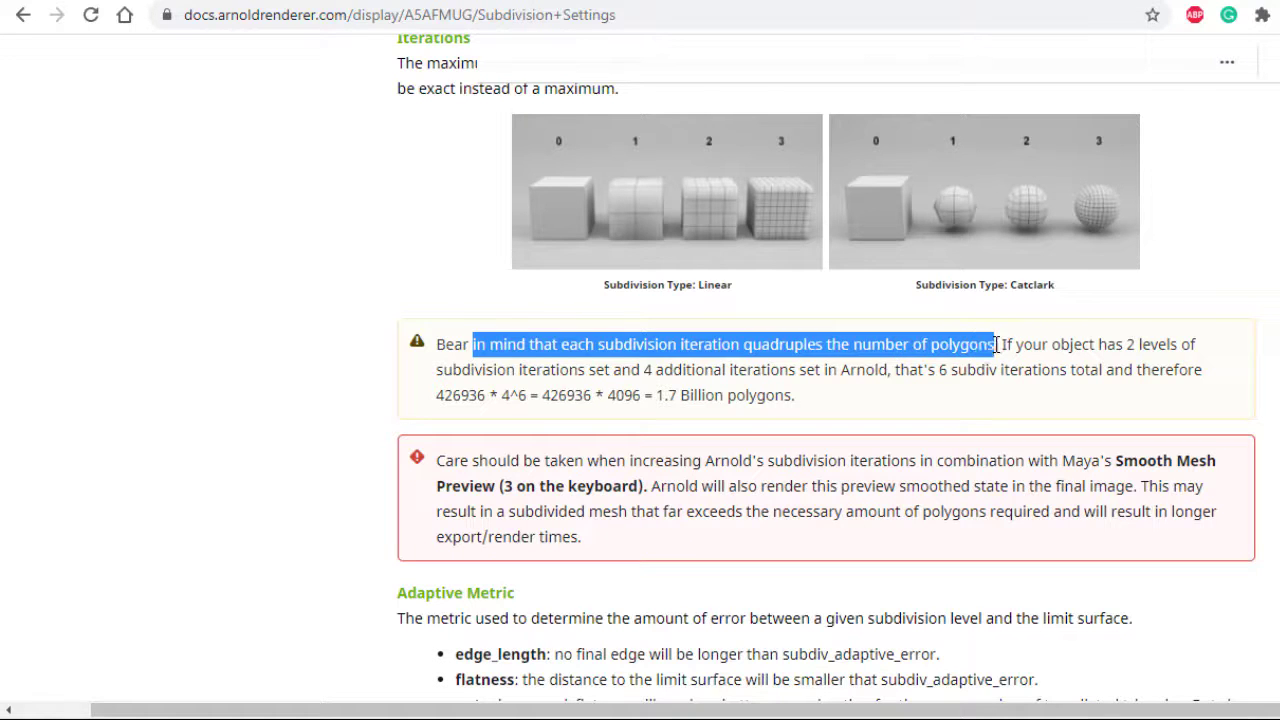
click(1088, 344)
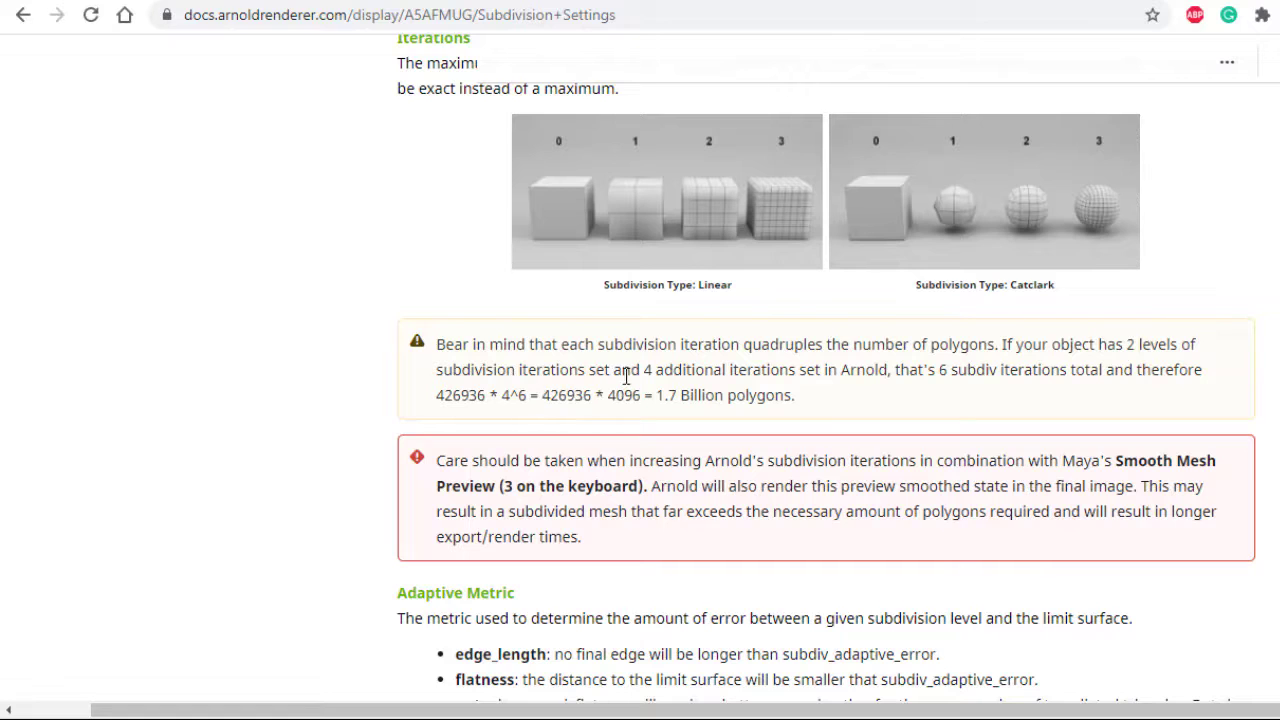
drag(614, 368, 796, 368)
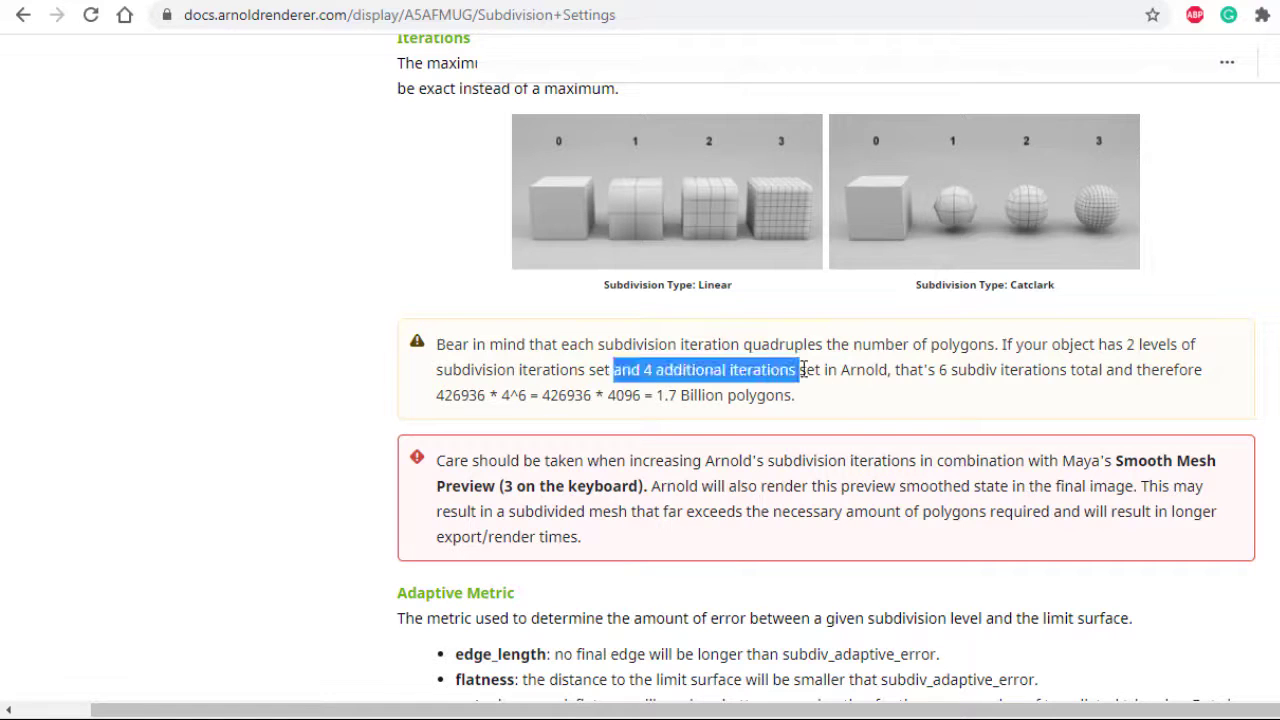
click(940, 368)
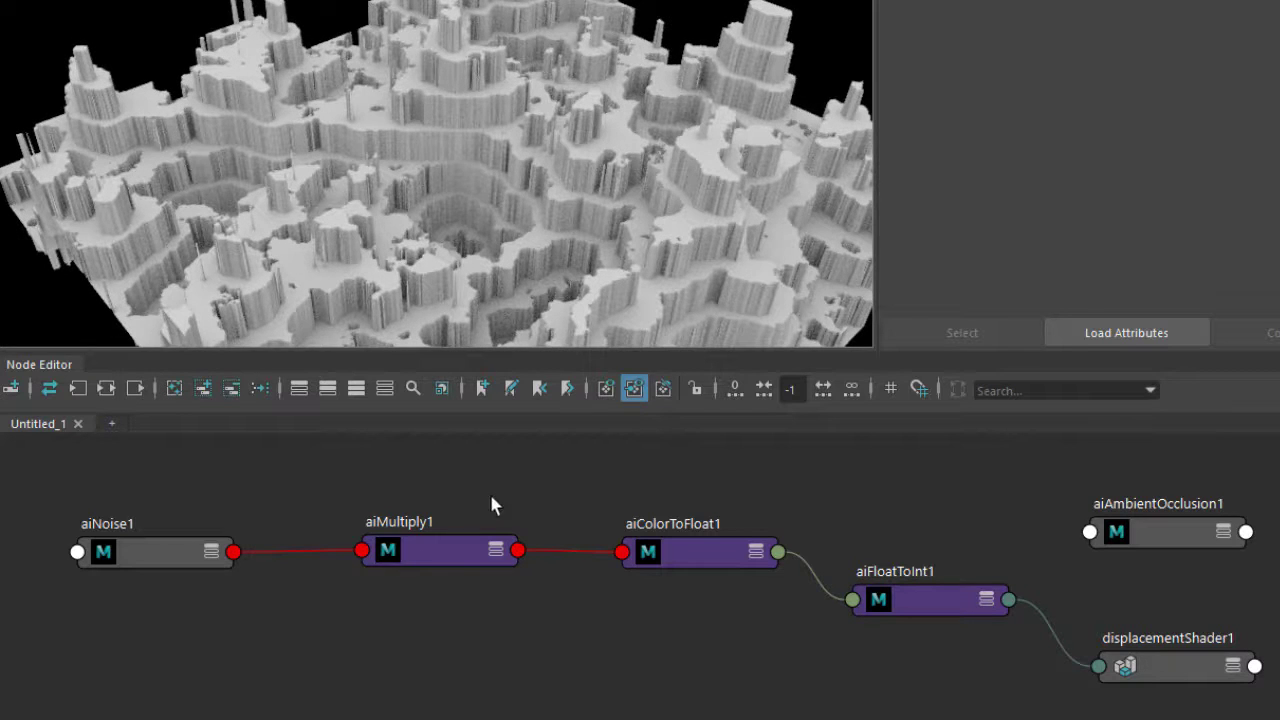
Increase aiMultiply1's Input2 for taller terraces, then select aiNoise1 to view its attributes.
click(440, 552)
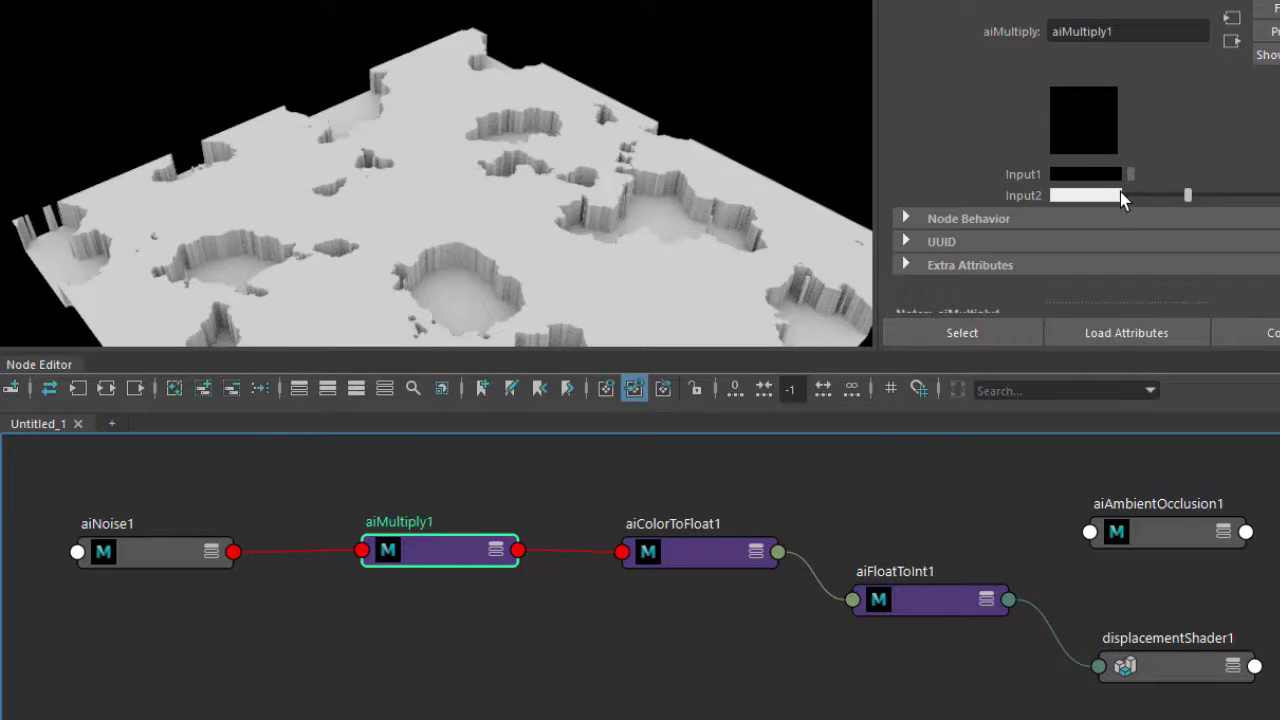
click(1084, 196)
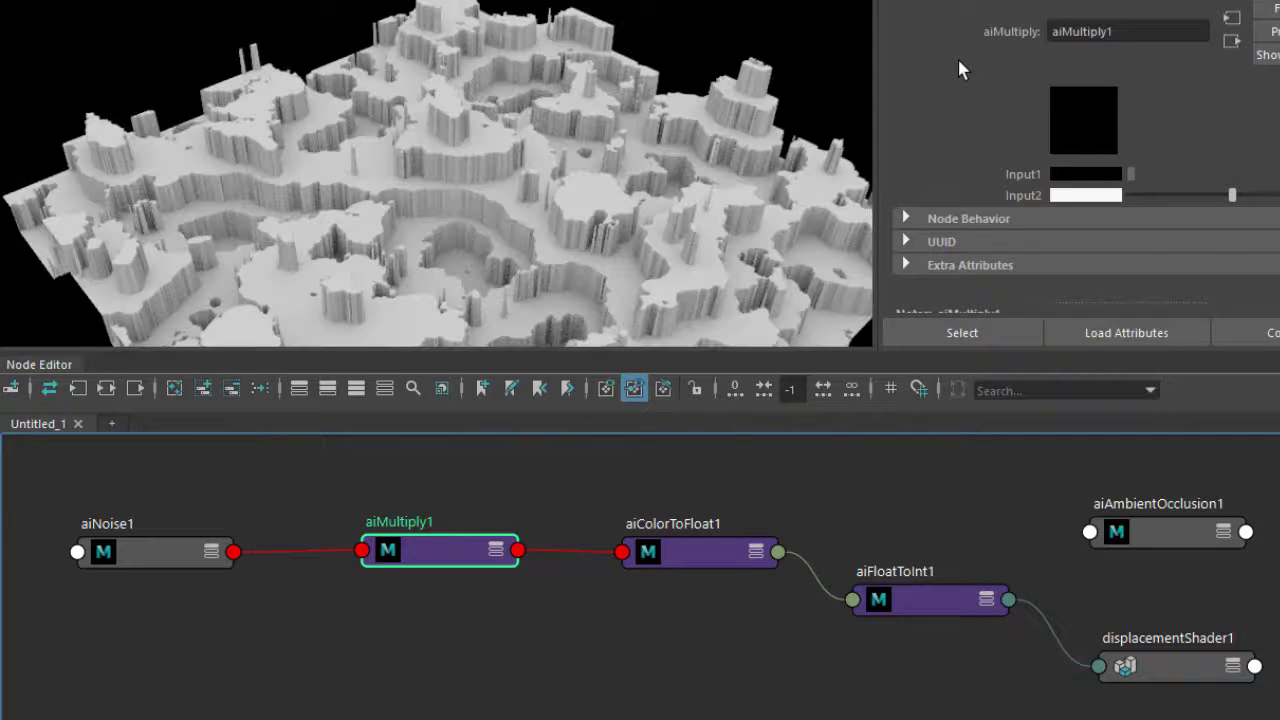
click(156, 552)
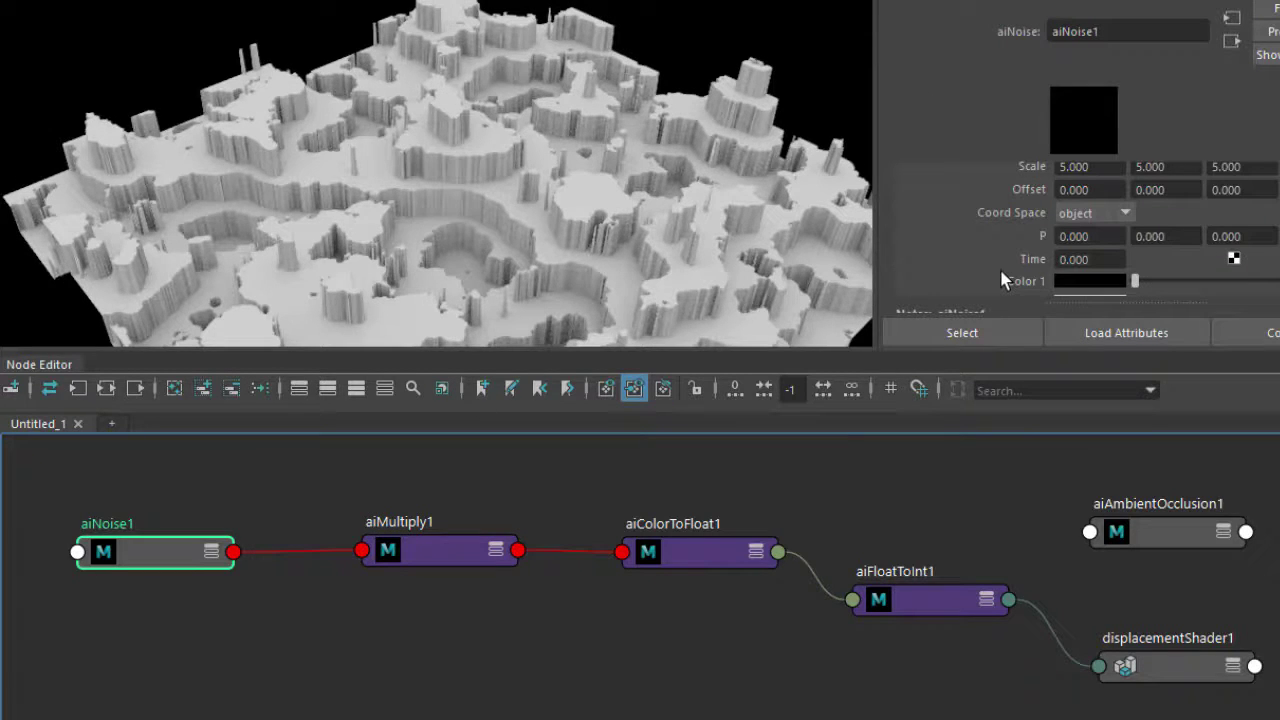